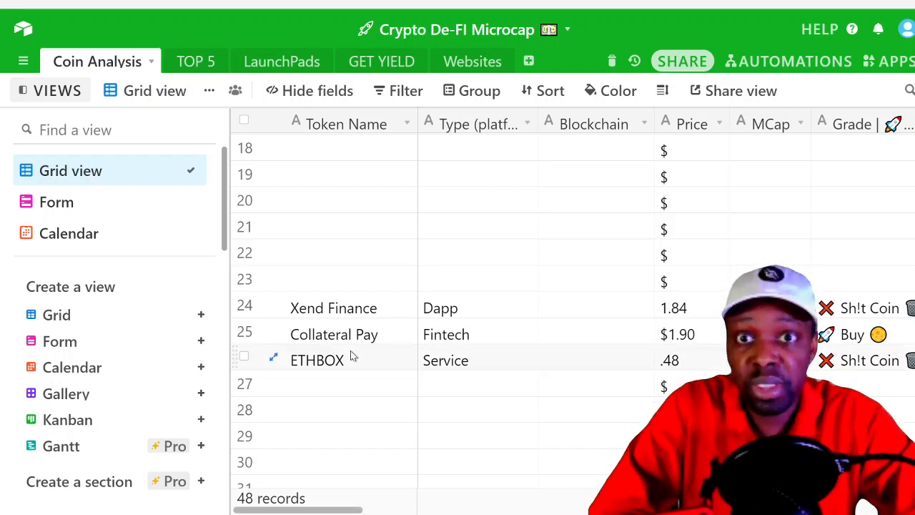
# - Enter VertCoin as the Token Name in the next blank row below Relavance
pyautogui.scroll(3)
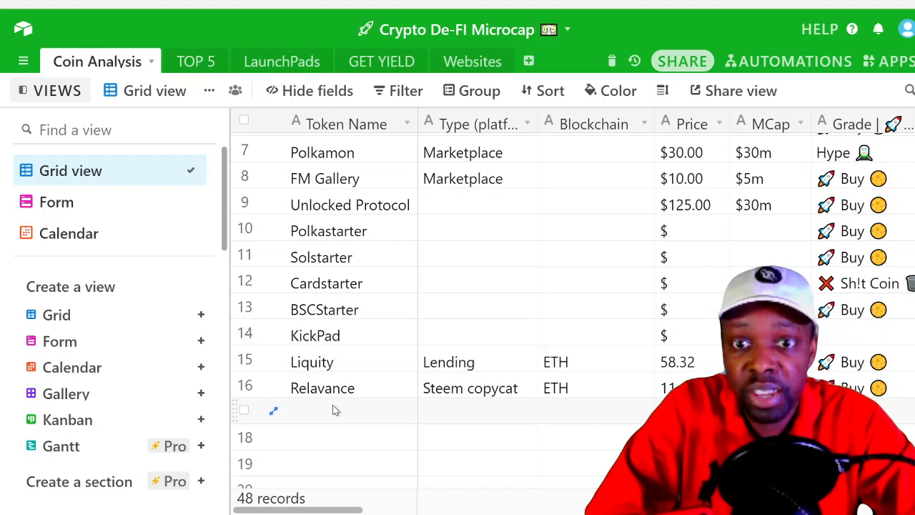
pyautogui.click(336, 409)
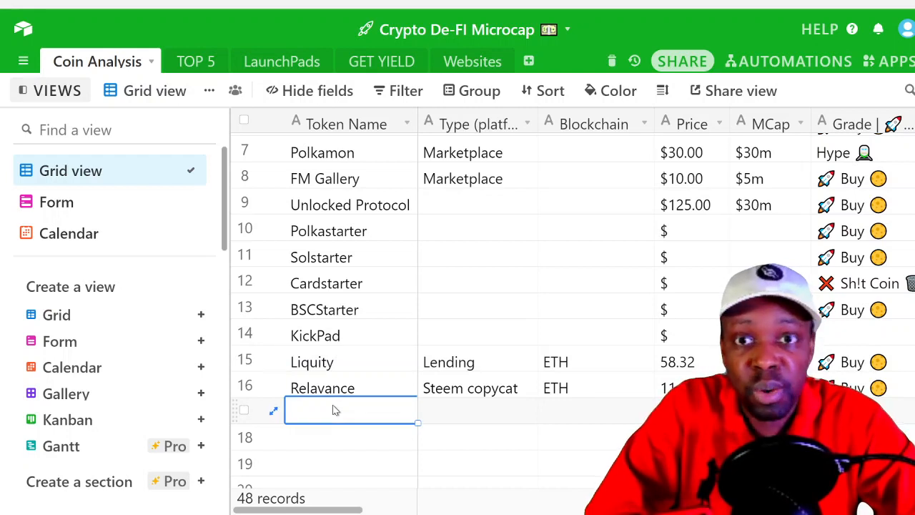
pyautogui.write('VERT')
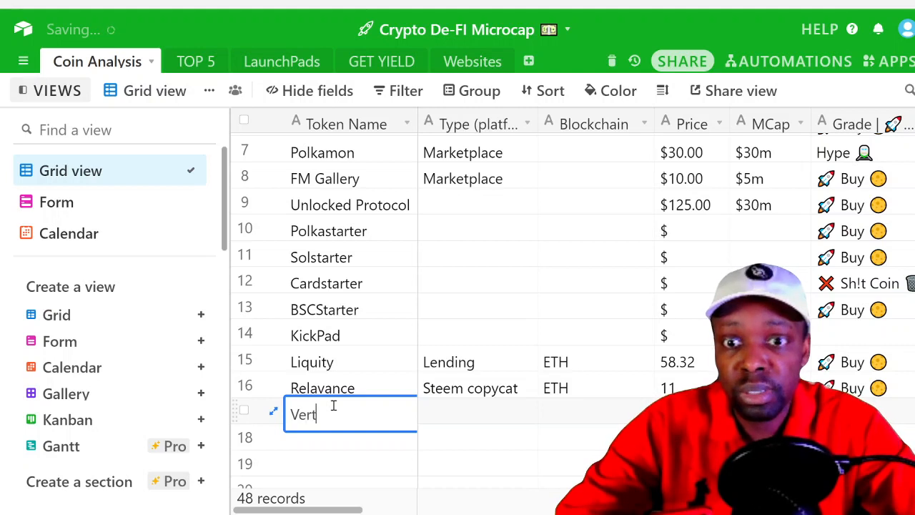
pyautogui.write('Coin')
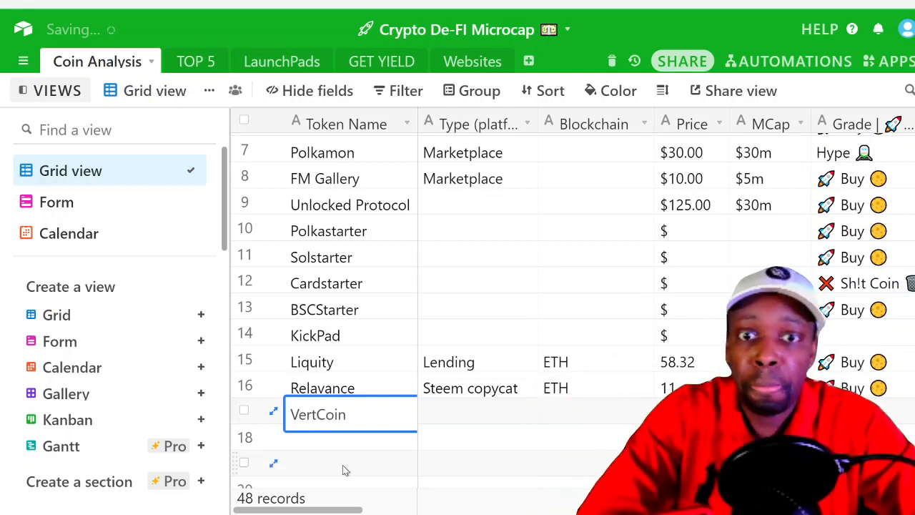
pyautogui.scroll(-3)
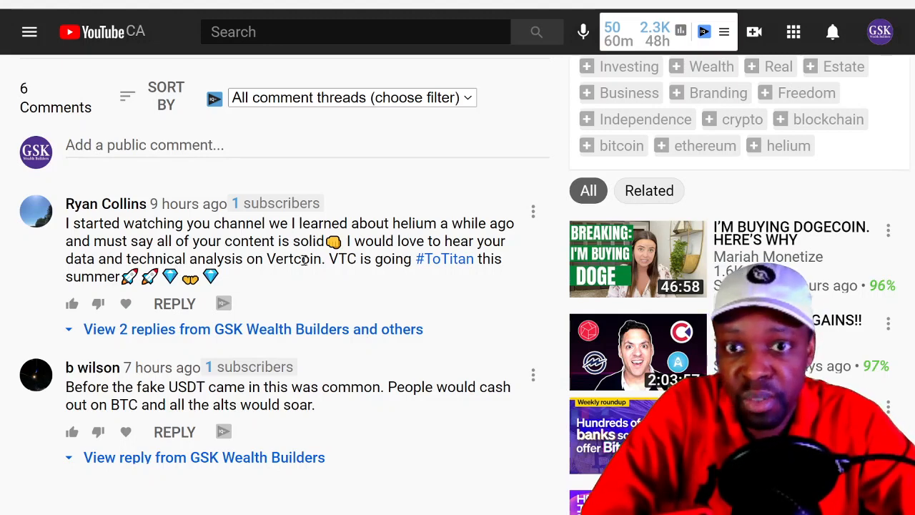
pyautogui.moveTo(420, 265)
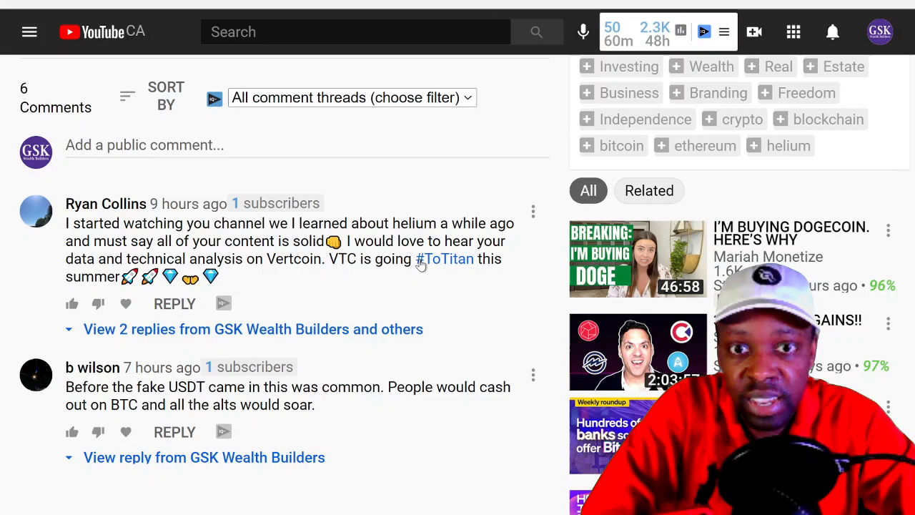
pyautogui.moveTo(472, 269)
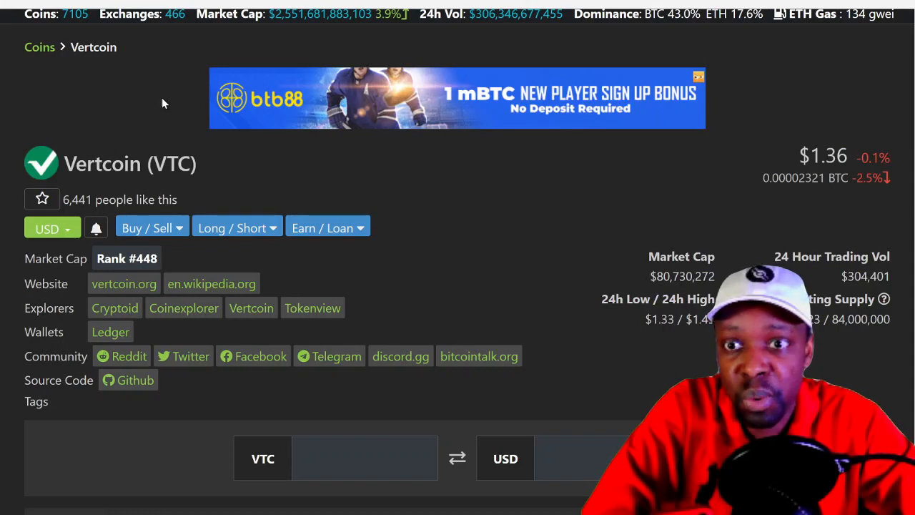
# - Review the Vertcoin coin page and follow the Cryptoid link under Explorers
pyautogui.scroll(-3)
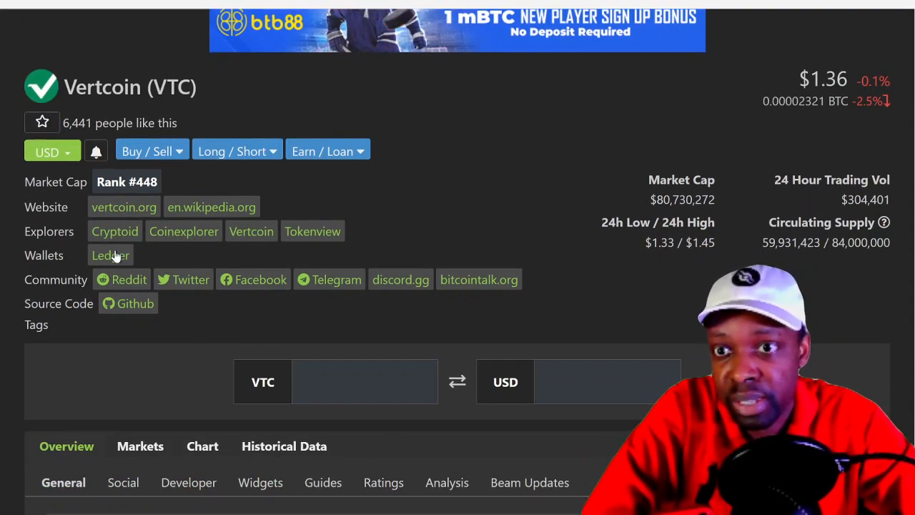
pyautogui.moveTo(150, 194)
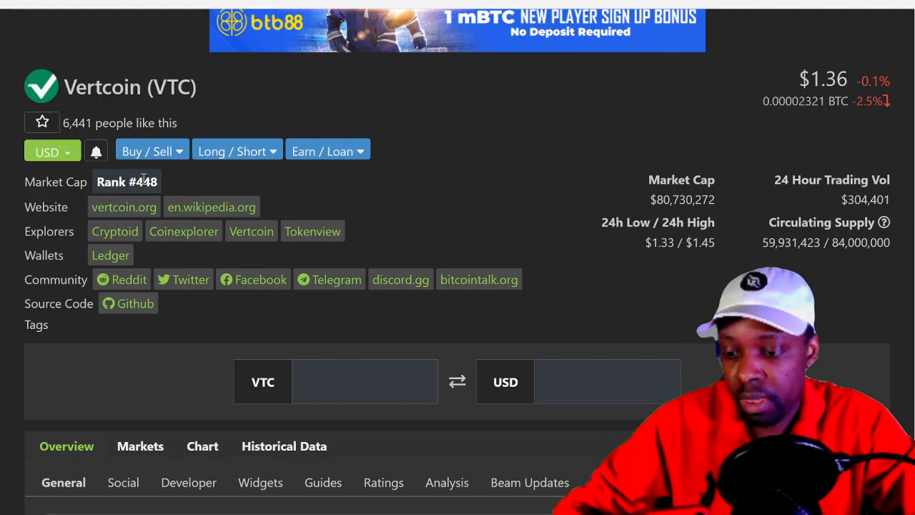
pyautogui.moveTo(151, 152)
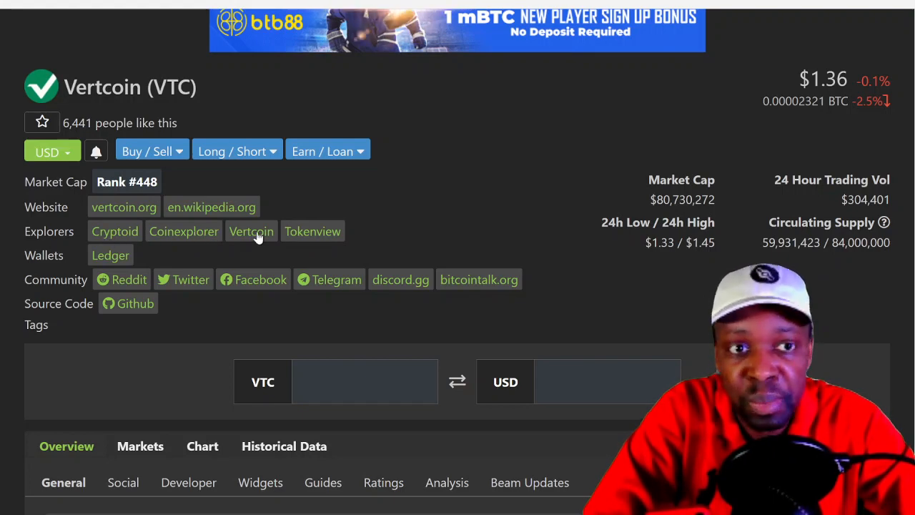
pyautogui.moveTo(157, 236)
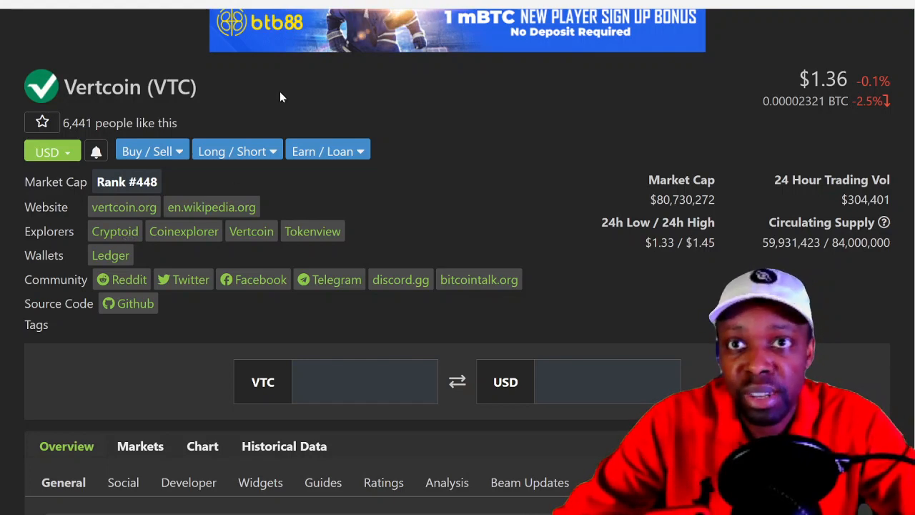
pyautogui.moveTo(183, 240)
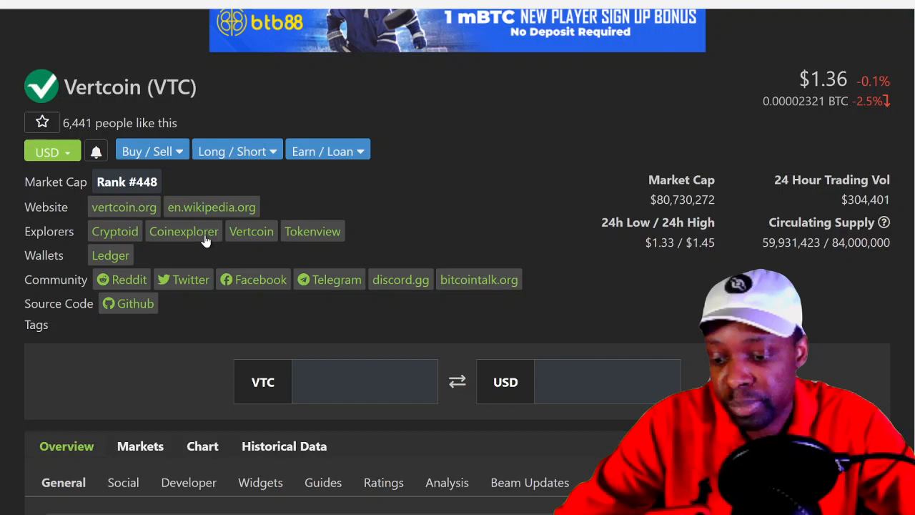
pyautogui.moveTo(252, 236)
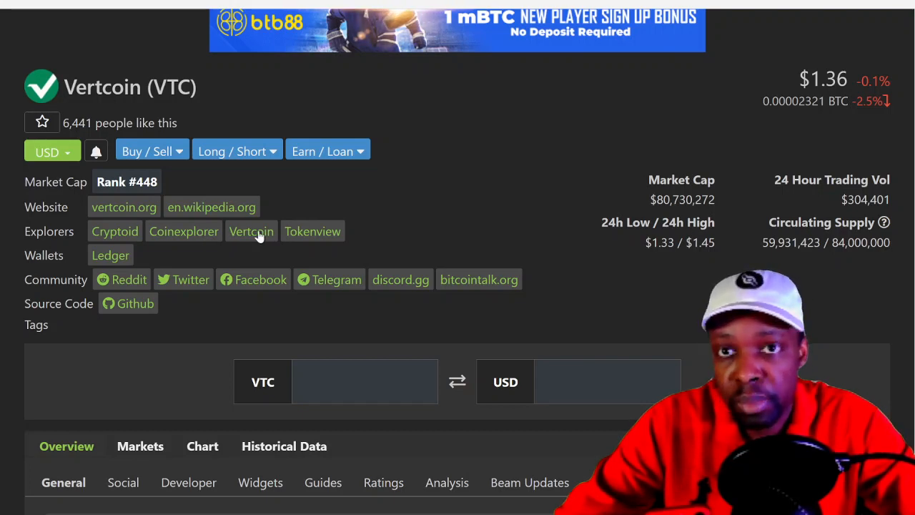
pyautogui.click(114, 231)
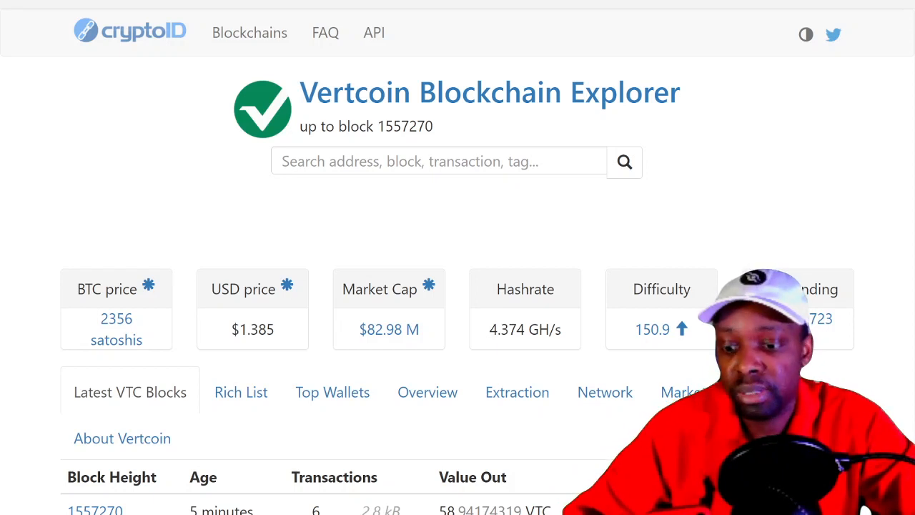
pyautogui.scroll(-3)
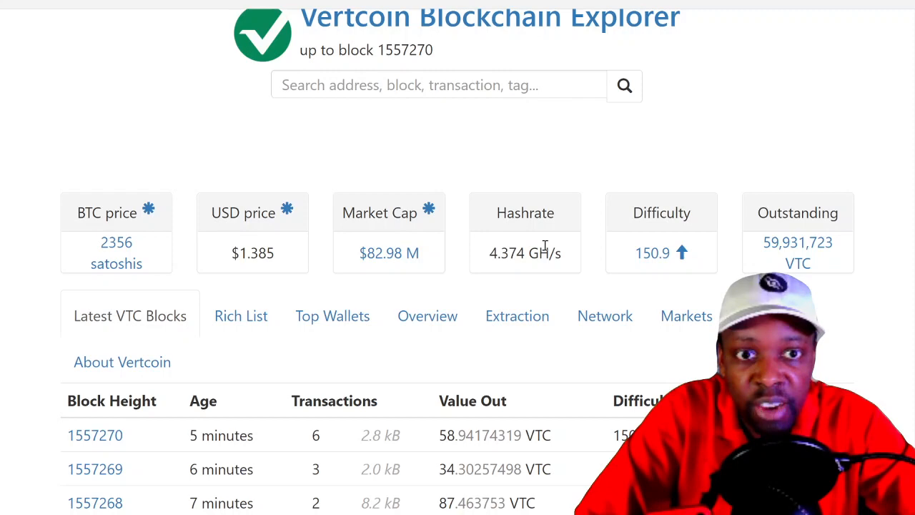
pyautogui.scroll(-3)
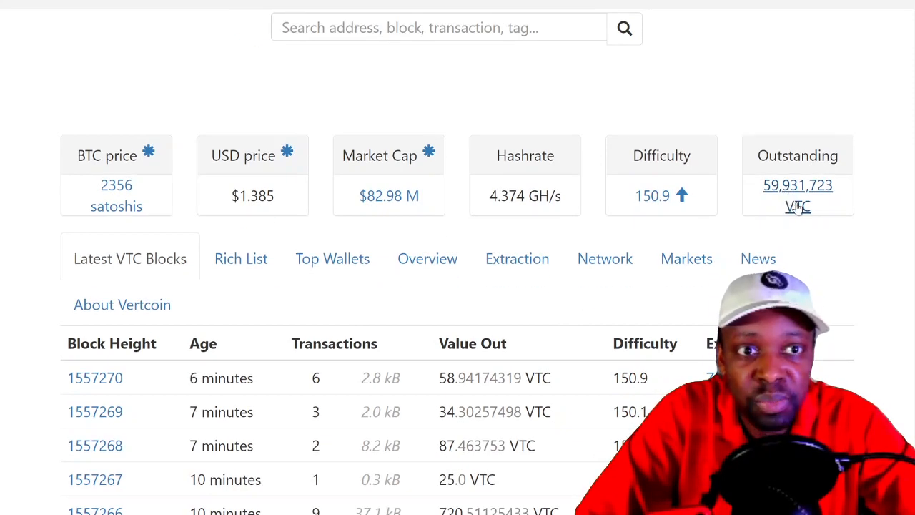
pyautogui.scroll(-3)
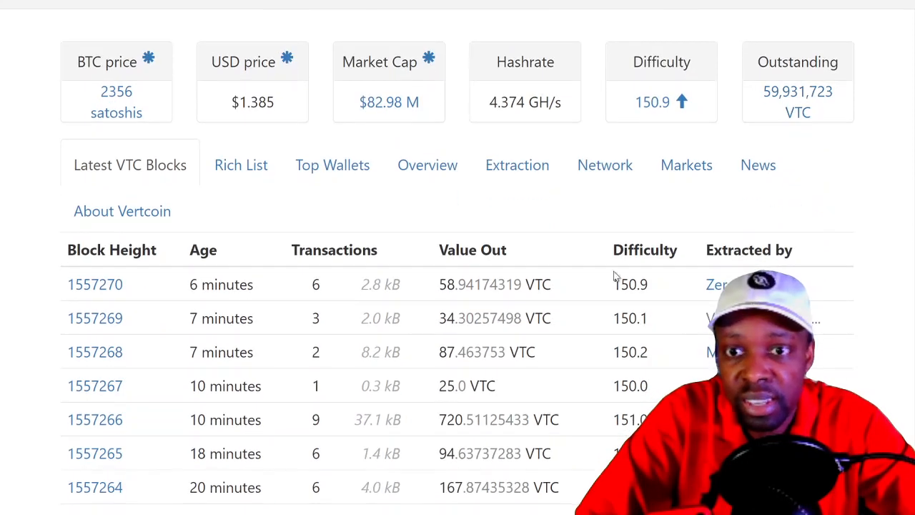
pyautogui.scroll(-3)
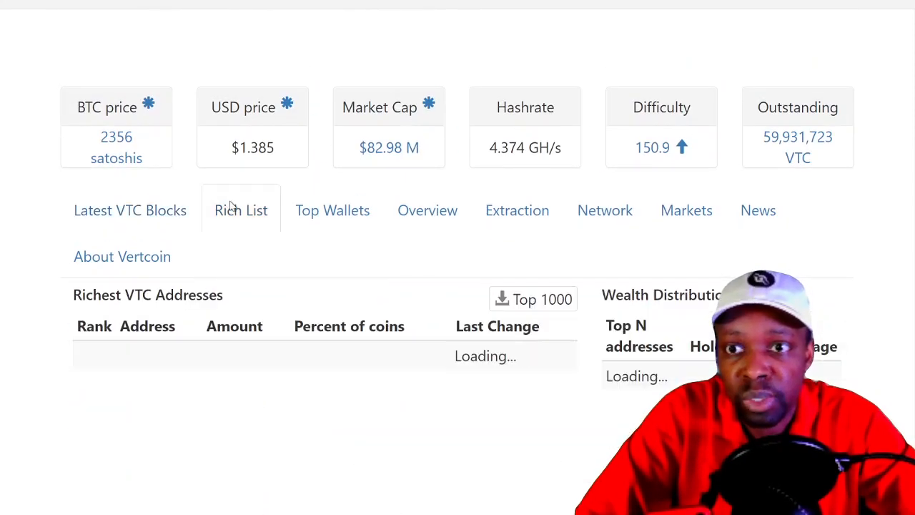
# - Scroll through the Richest VTC Addresses and Wealth Distribution tables on the Rich List
pyautogui.scroll(-3)
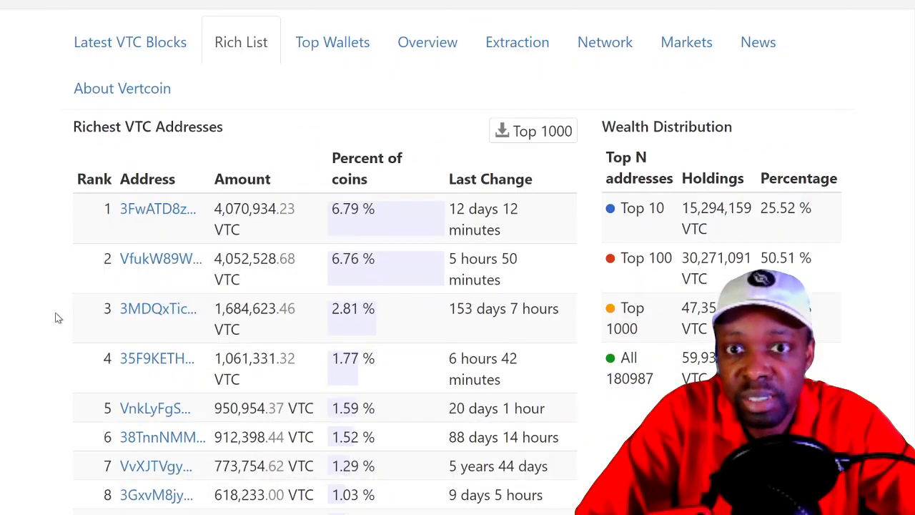
pyautogui.scroll(-3)
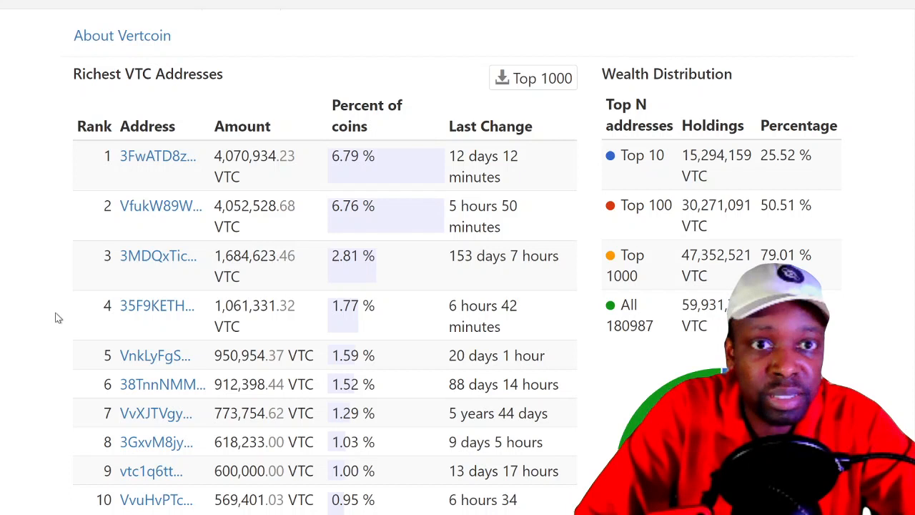
pyautogui.moveTo(191, 276)
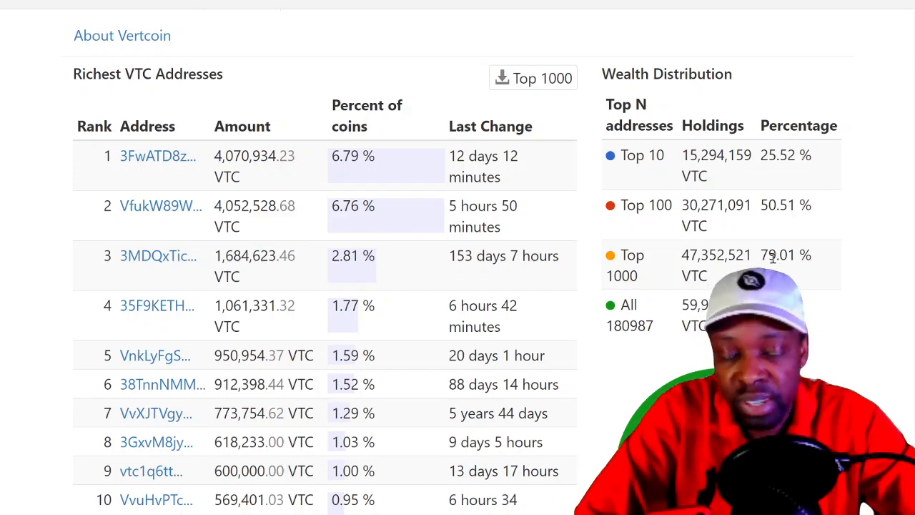
pyautogui.scroll(-3)
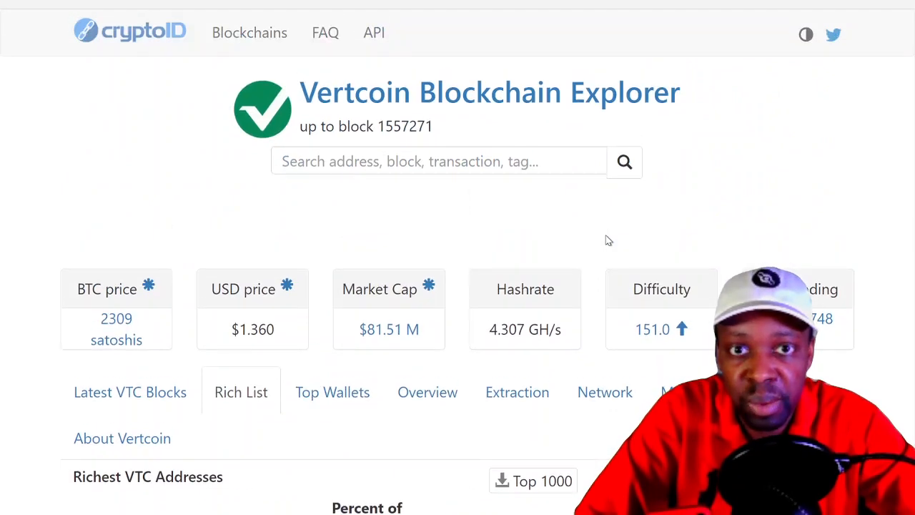
pyautogui.scroll(-3)
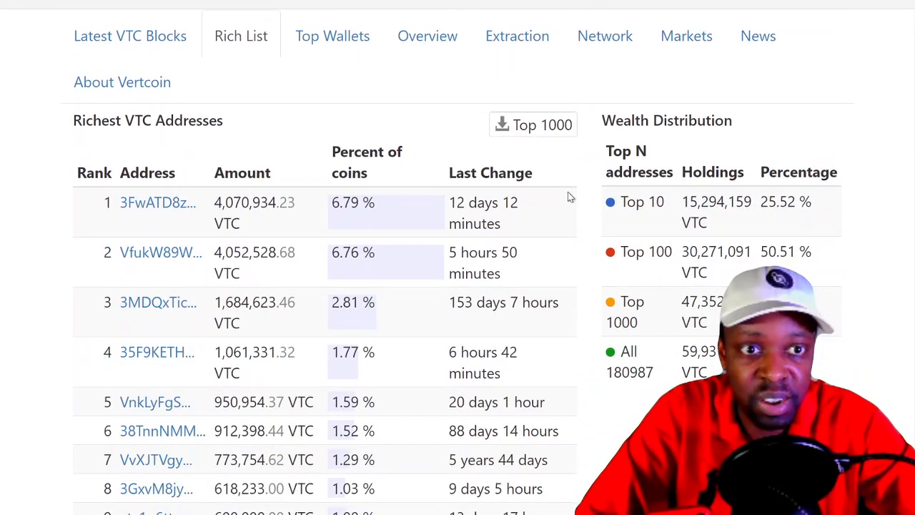
pyautogui.moveTo(775, 220)
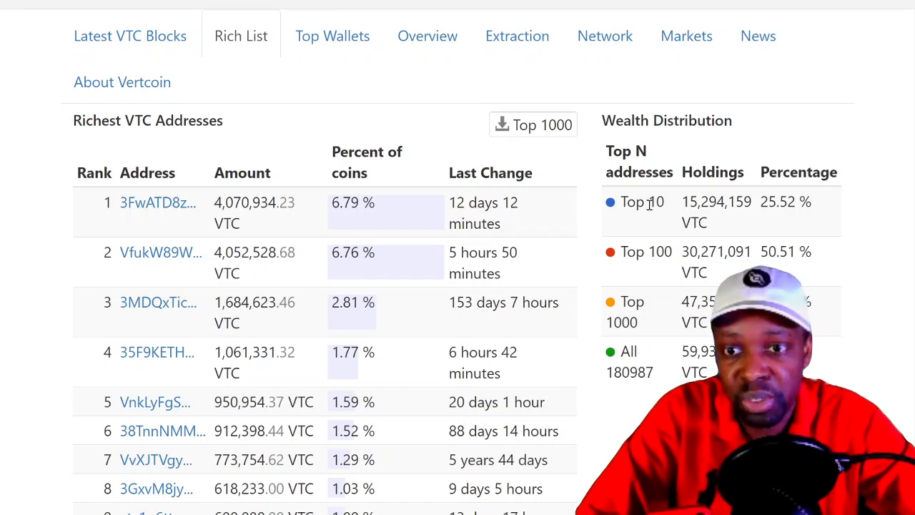
pyautogui.moveTo(737, 220)
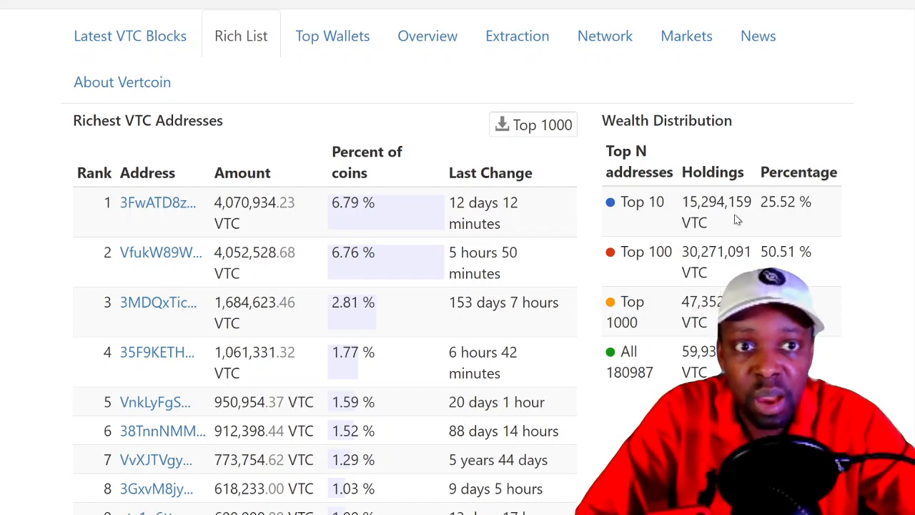
pyautogui.scroll(-3)
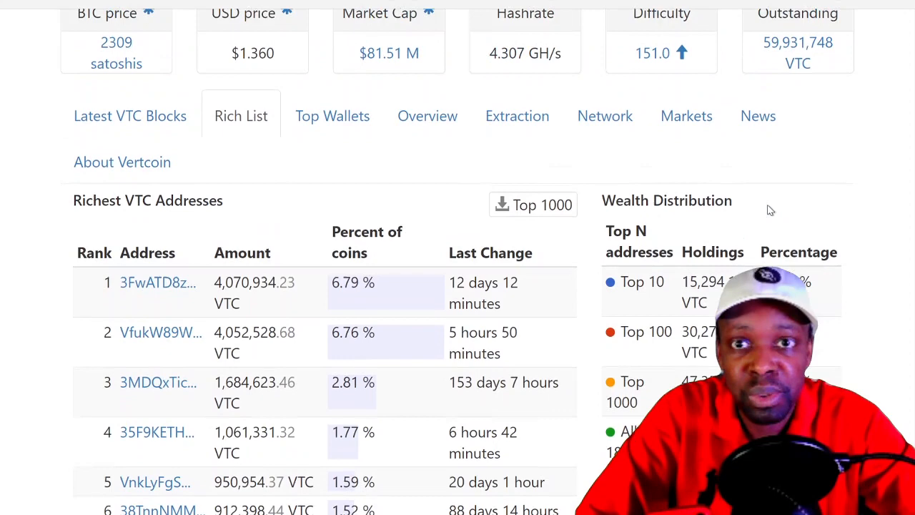
# - Switch to the Top Wallets view showing Vertcoin's largest estimated wallets
pyautogui.click(332, 116)
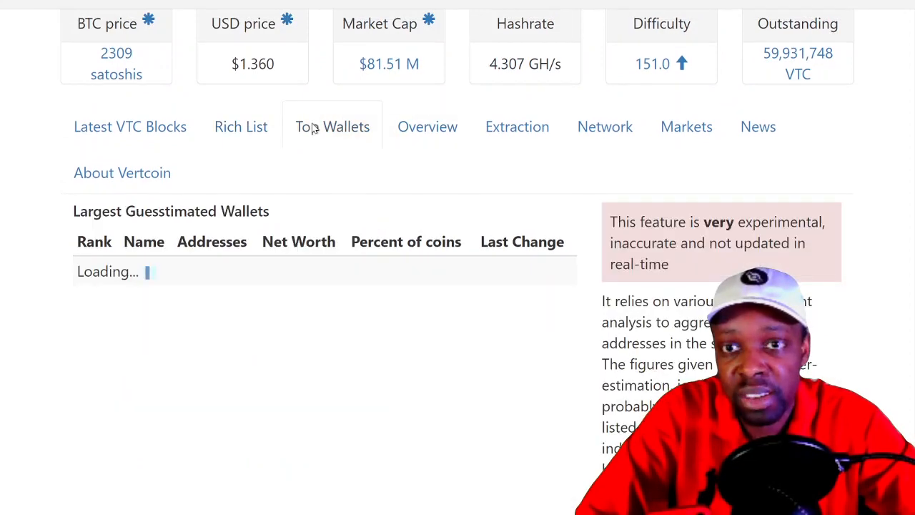
pyautogui.click(241, 125)
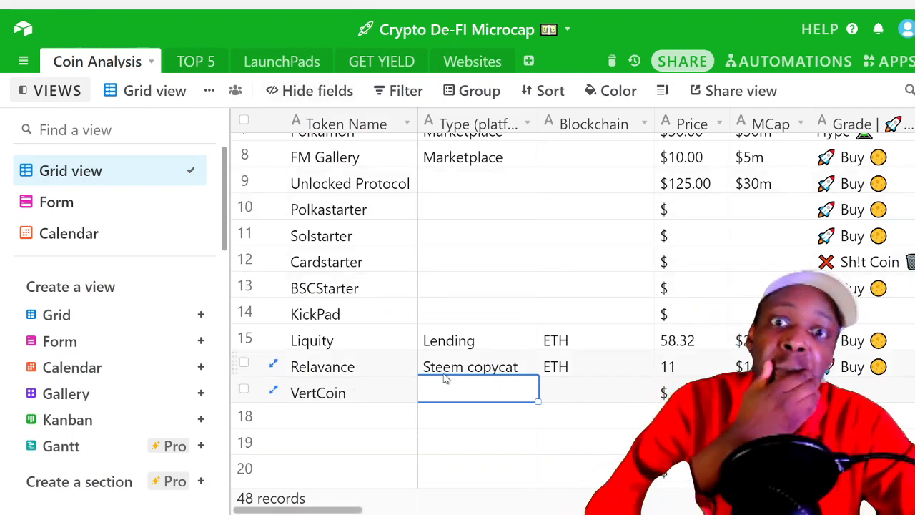
# - Fill VertCoin's Type, Blockchain VTC and Price 1.36 cells
pyautogui.write('Bloc')
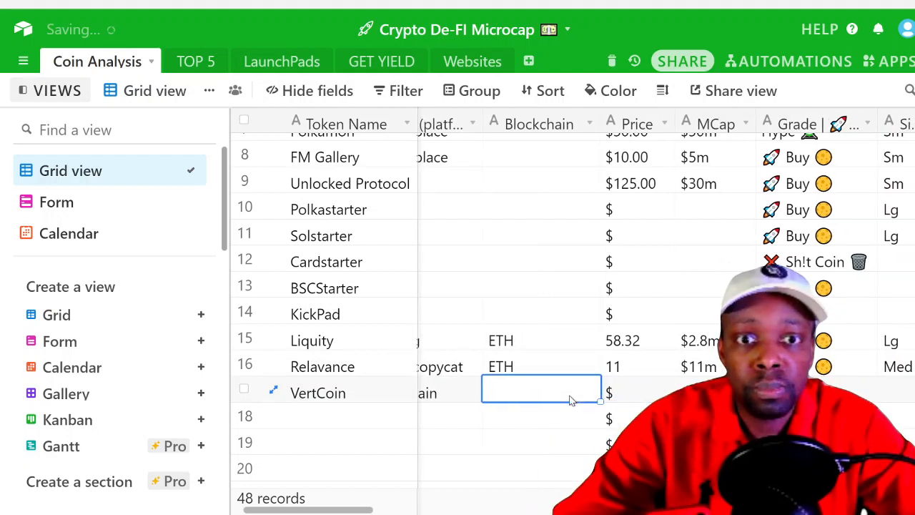
pyautogui.write('VE')
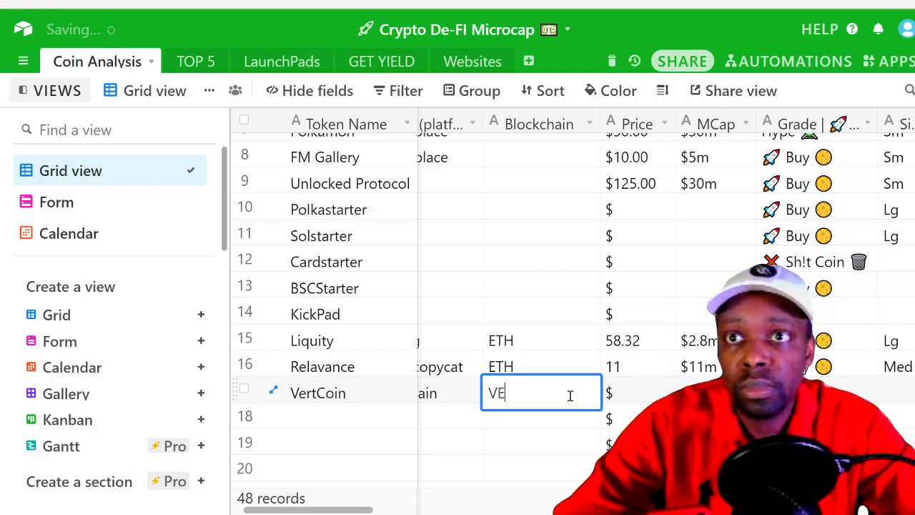
pyautogui.write('TC')
pyautogui.click(639, 393)
pyautogui.write('1')
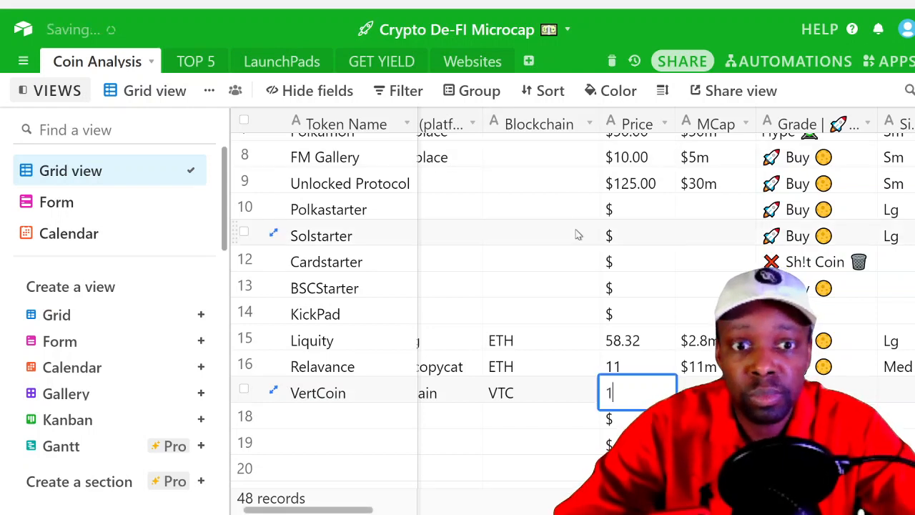
pyautogui.write('.36')
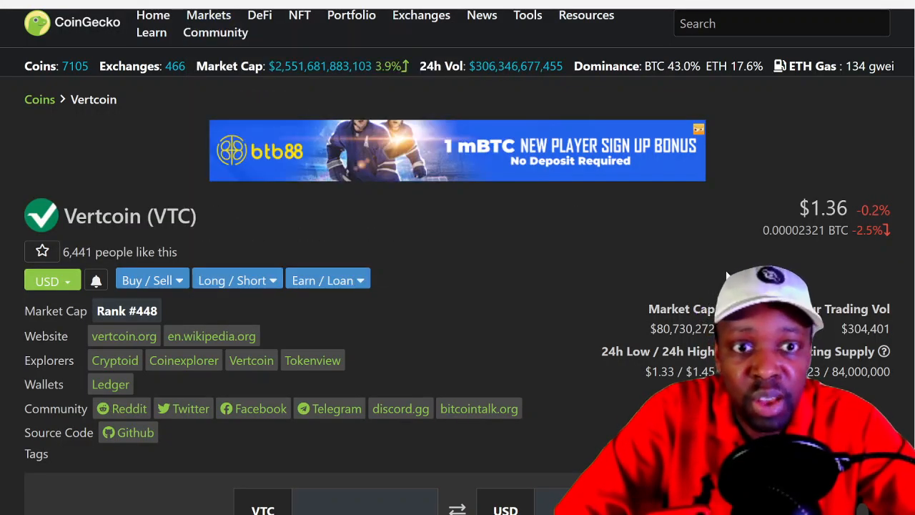
# - Scroll through Vertcoin's market cap, 24h trading volume, price-change table and Markets list
pyautogui.scroll(-3)
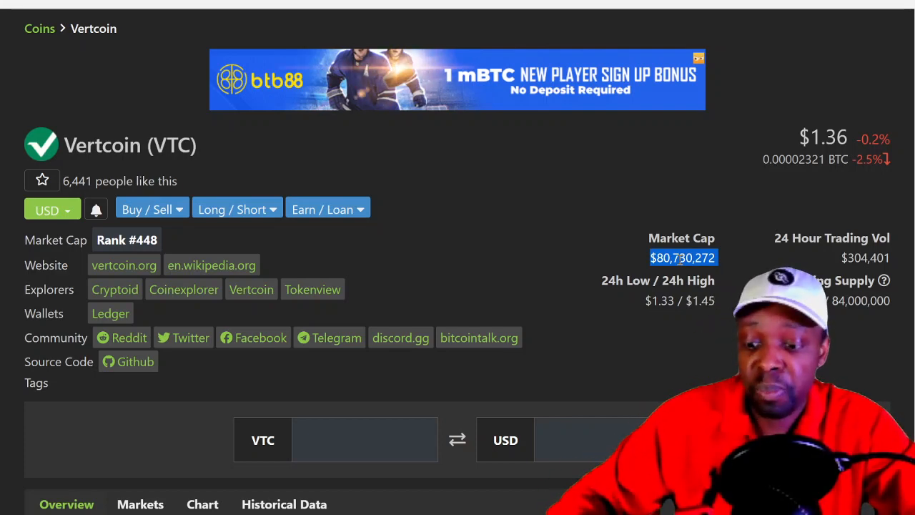
pyautogui.scroll(-3)
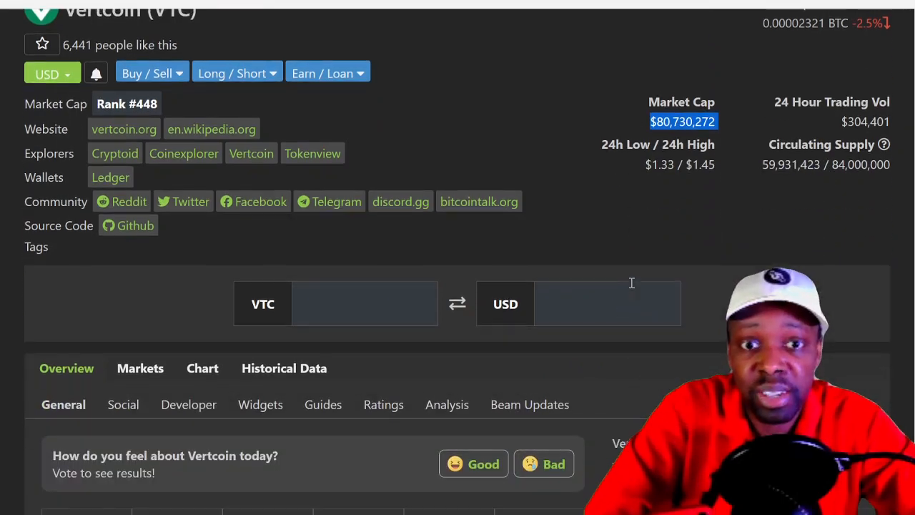
pyautogui.scroll(-3)
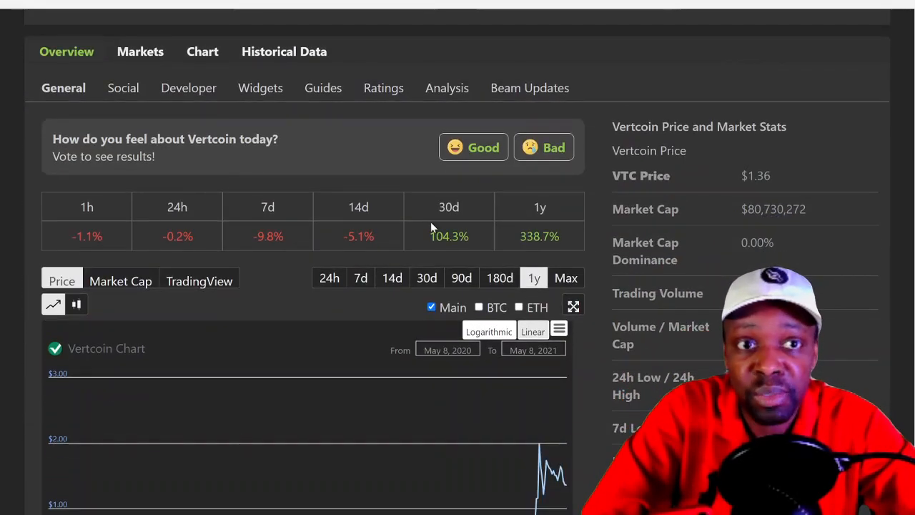
pyautogui.scroll(3)
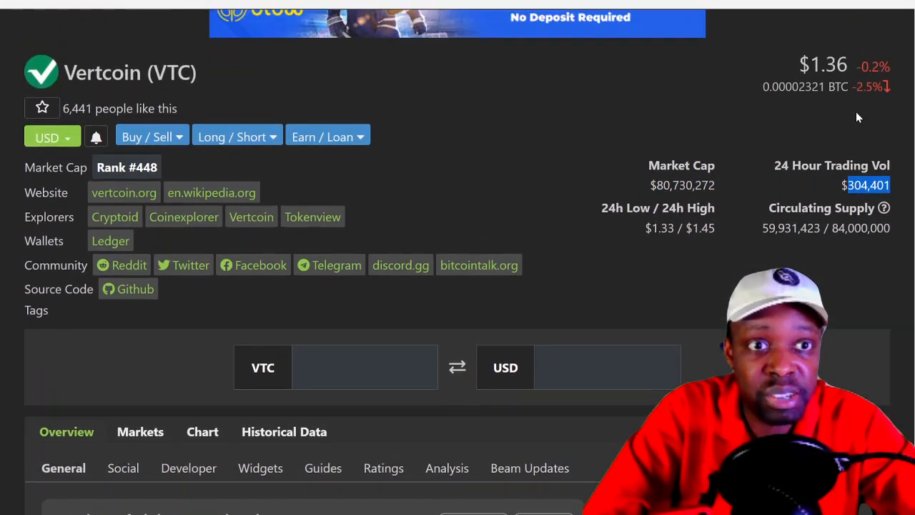
pyautogui.scroll(-3)
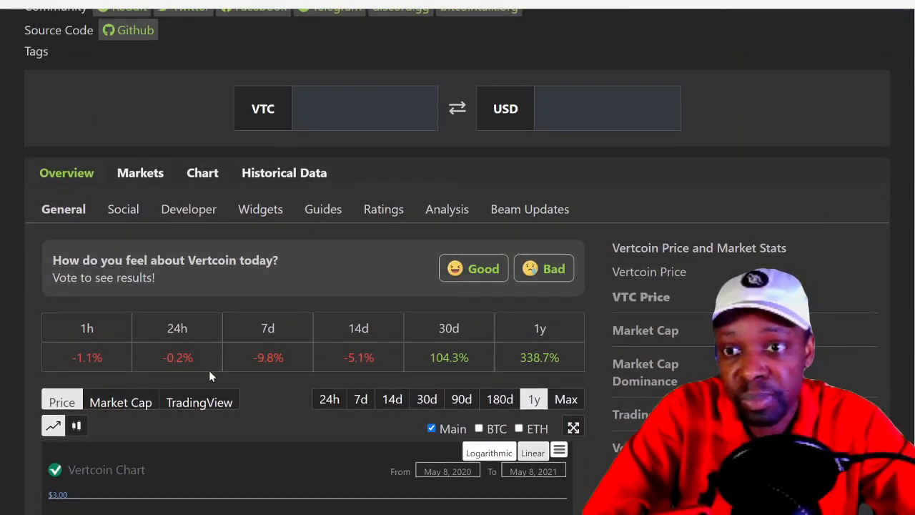
pyautogui.moveTo(222, 360)
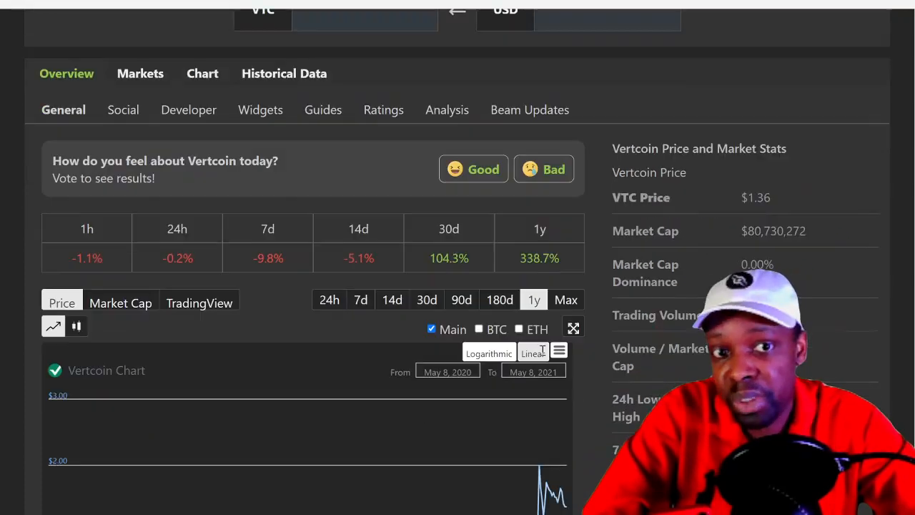
pyautogui.scroll(-3)
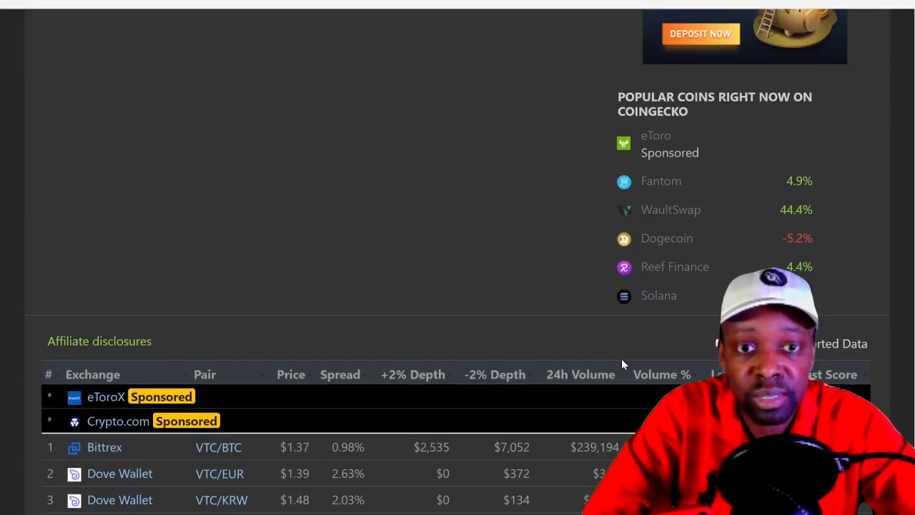
pyautogui.scroll(3)
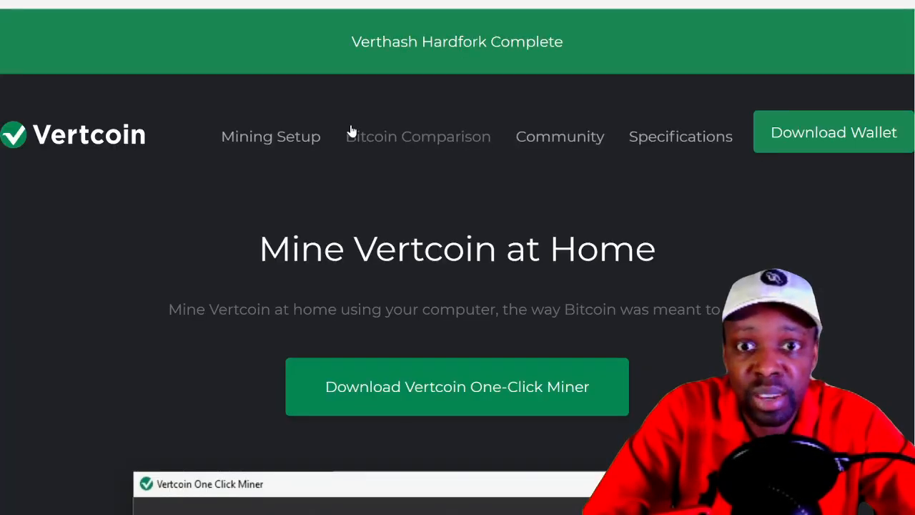
# - Review vertcoin.org's Mining Setup section and the no-premine, no-ICO footer details
pyautogui.scroll(-3)
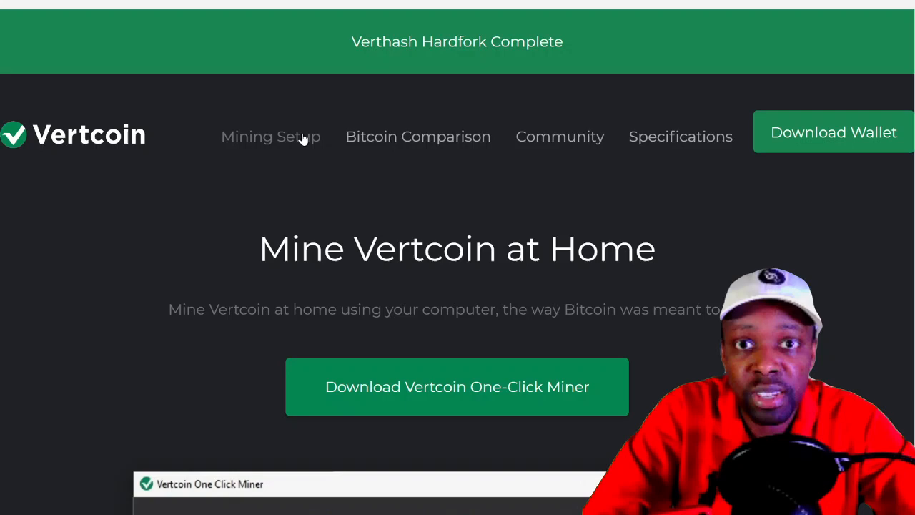
pyautogui.moveTo(389, 137)
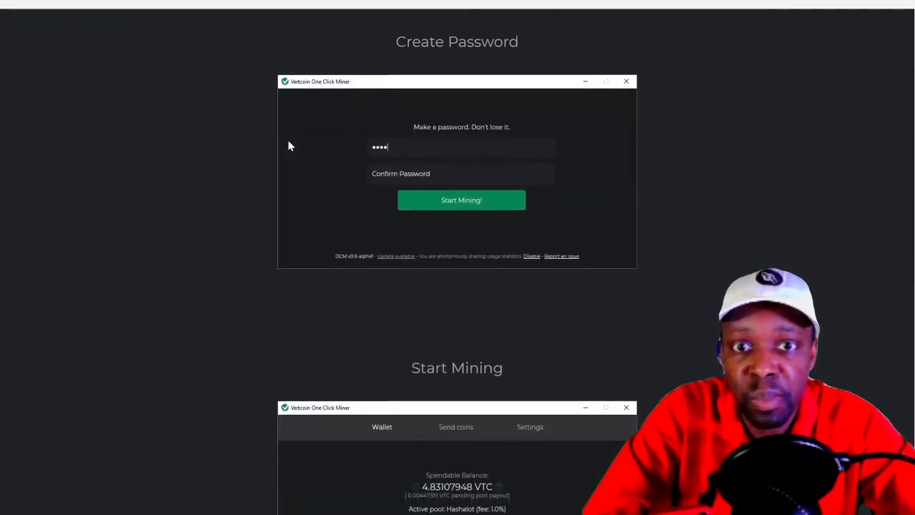
pyautogui.scroll(-3)
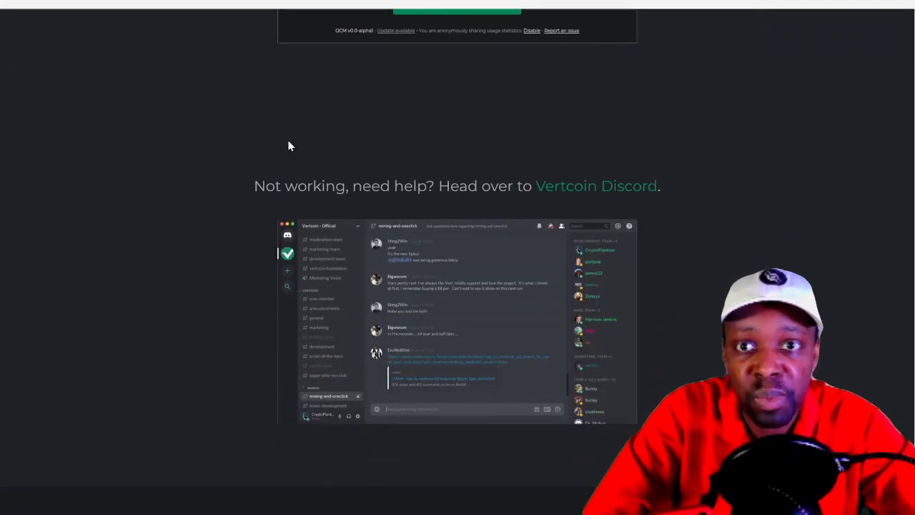
pyautogui.scroll(-3)
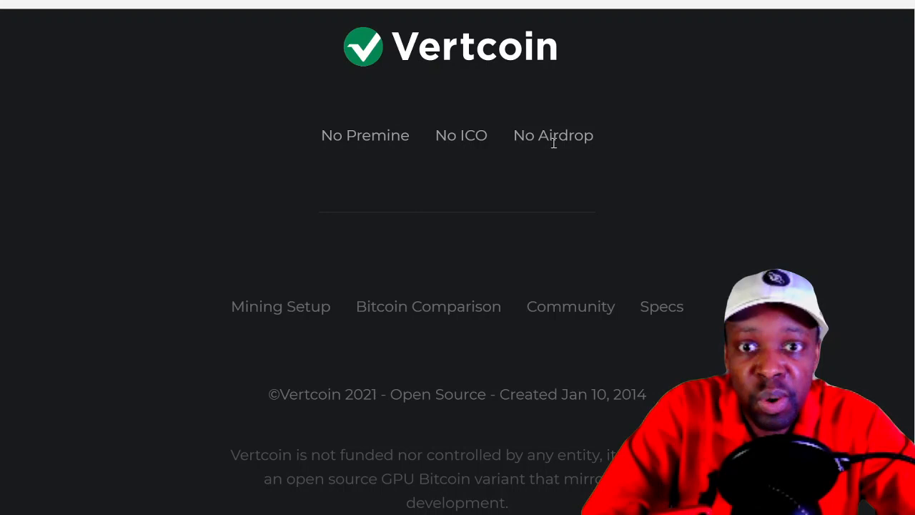
pyautogui.scroll(-3)
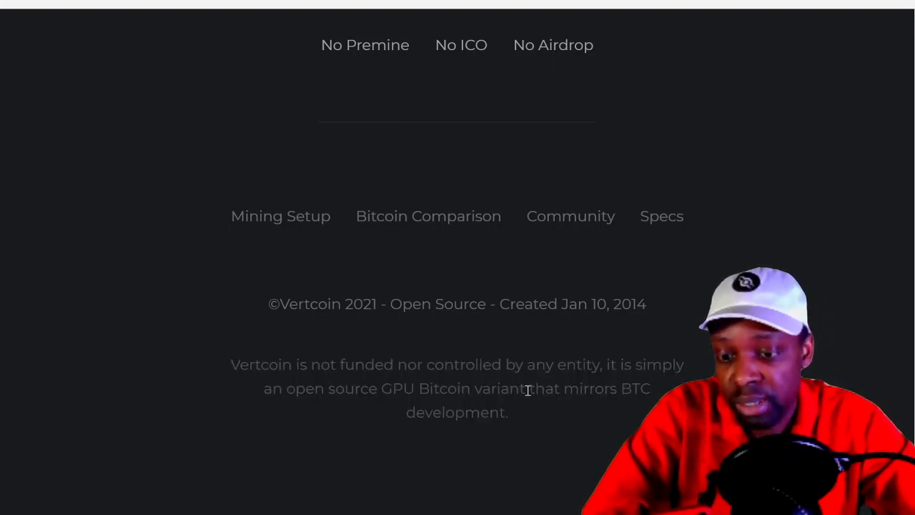
pyautogui.scroll(3)
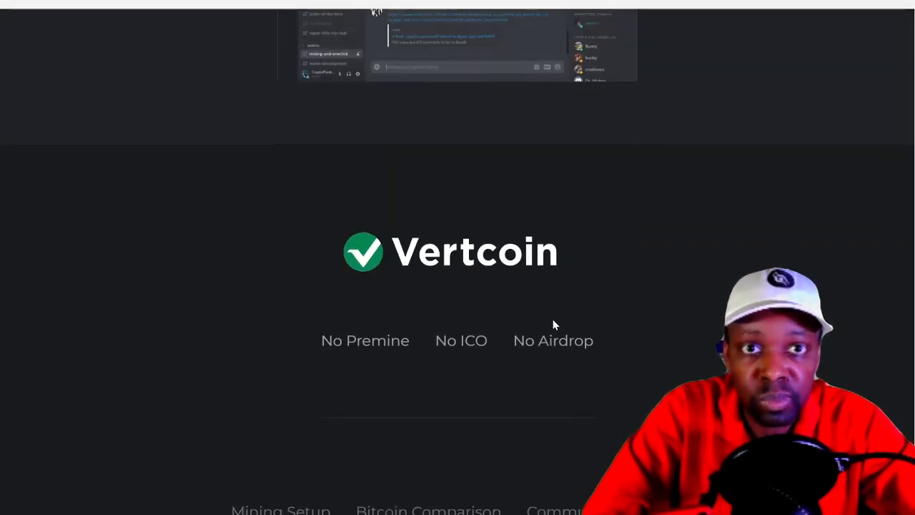
pyautogui.scroll(-3)
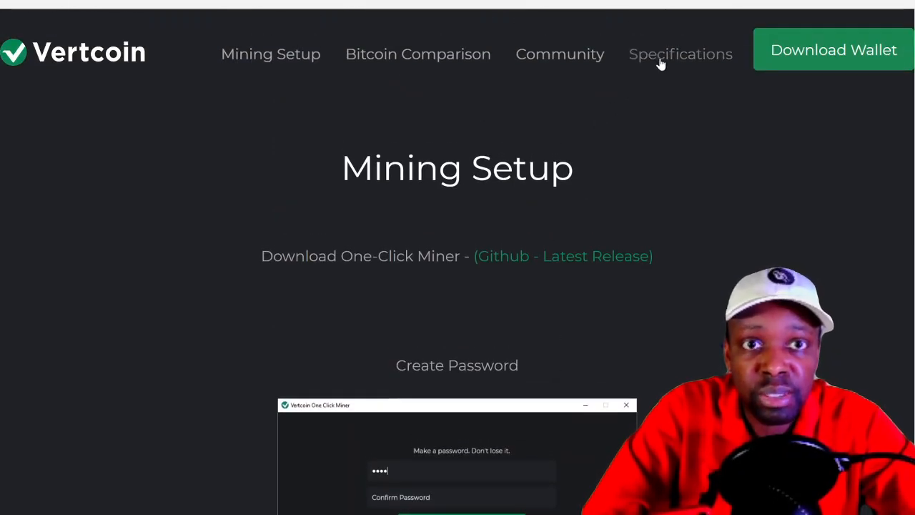
# - Bring up the Specifications section from the top nav and scroll through its cards
pyautogui.click(680, 54)
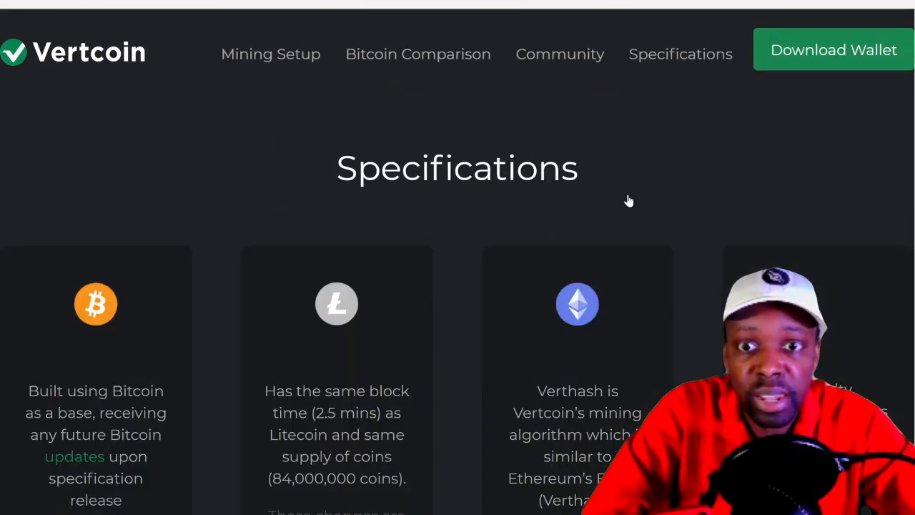
pyautogui.scroll(-3)
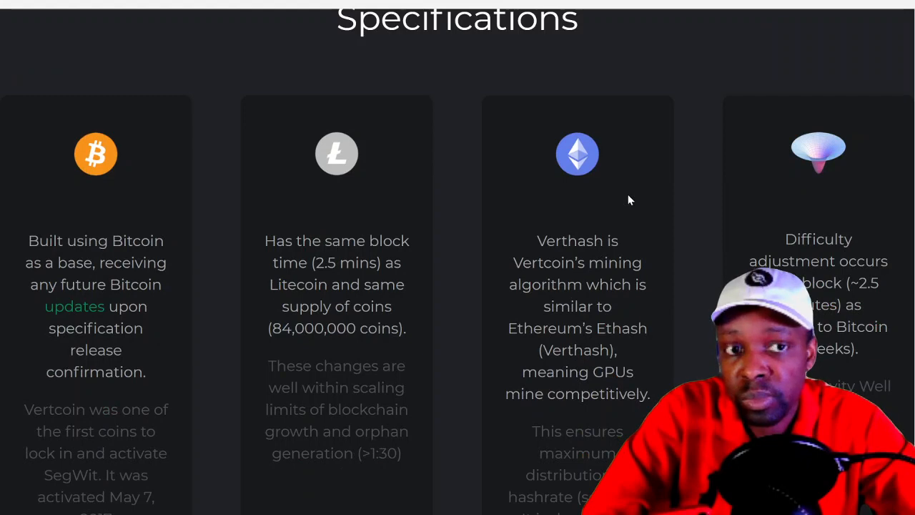
pyautogui.scroll(-3)
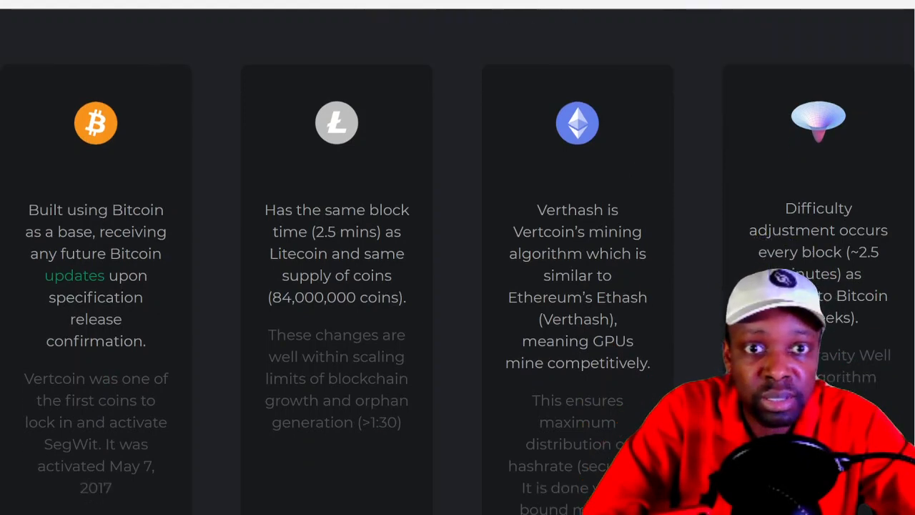
pyautogui.scroll(3)
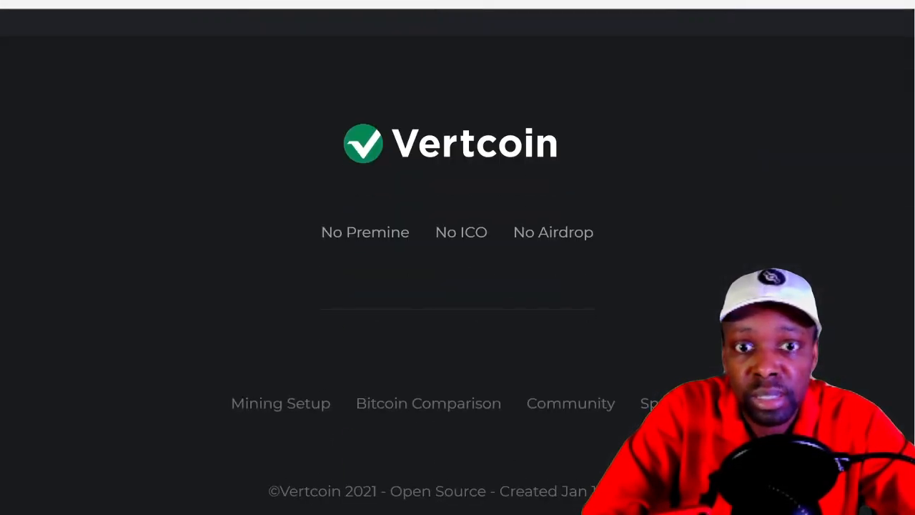
pyautogui.scroll(-3)
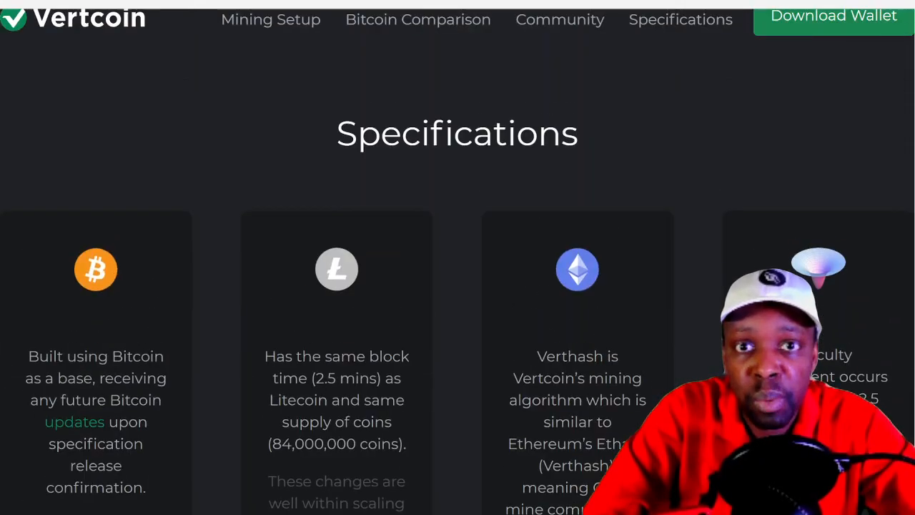
pyautogui.scroll(-3)
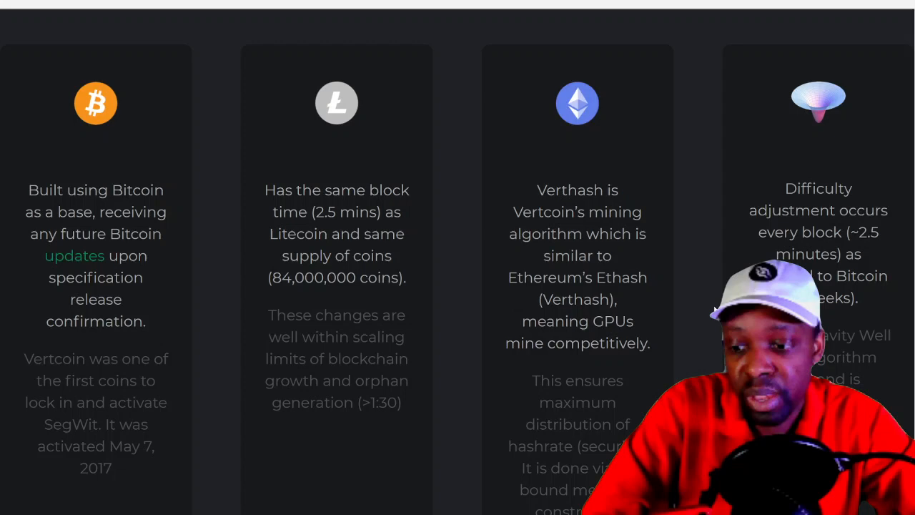
pyautogui.scroll(-3)
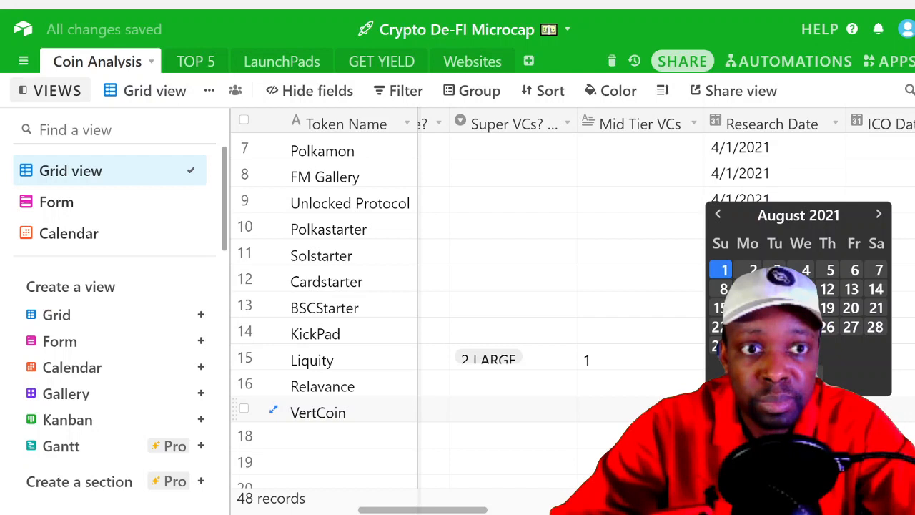
# - Step the VertCoin Research Date picker back from August to July 2021
pyautogui.click(718, 215)
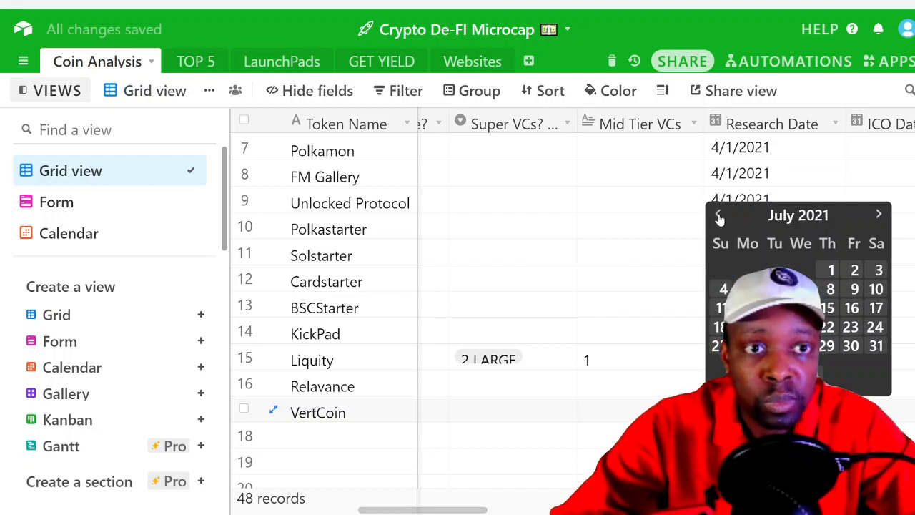
pyautogui.click(719, 214)
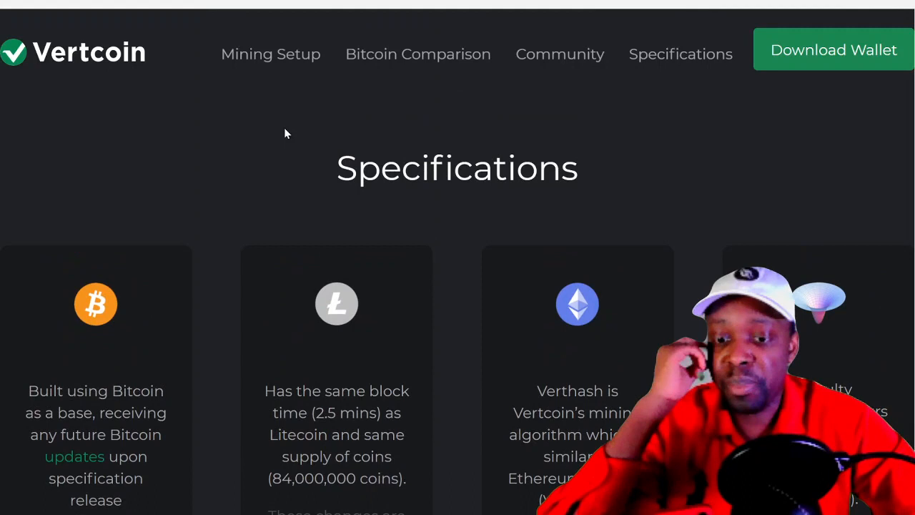
pyautogui.moveTo(370, 94)
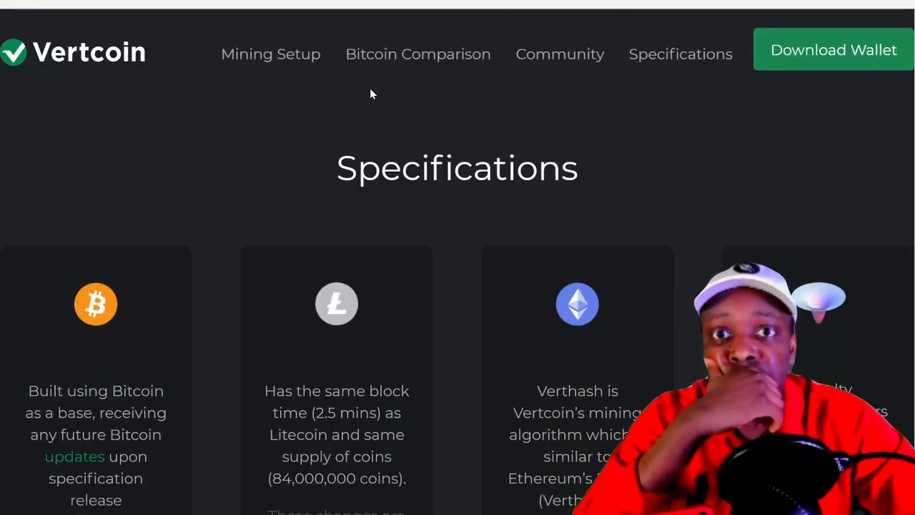
pyautogui.moveTo(418, 57)
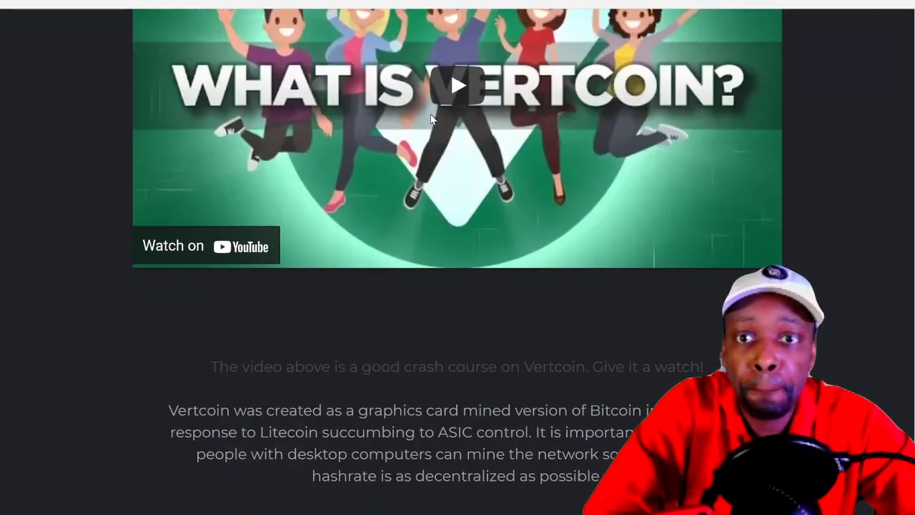
pyautogui.scroll(-3)
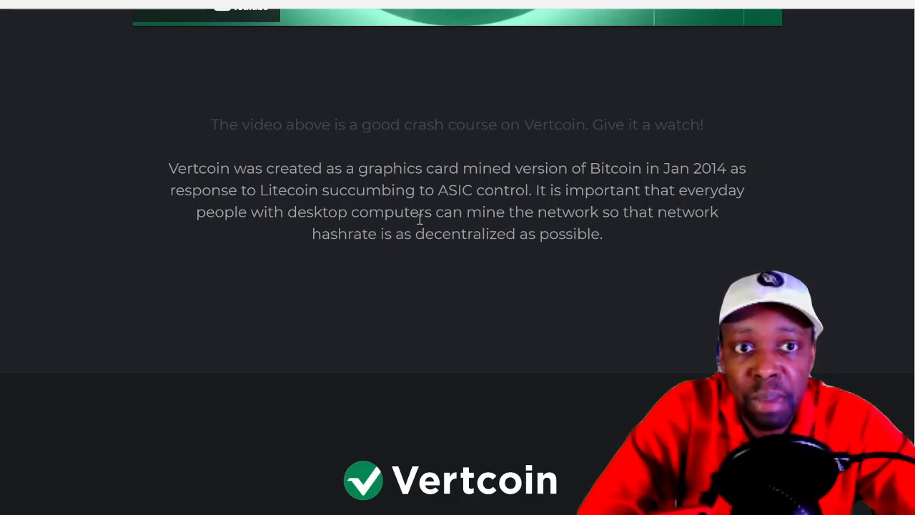
pyautogui.scroll(-3)
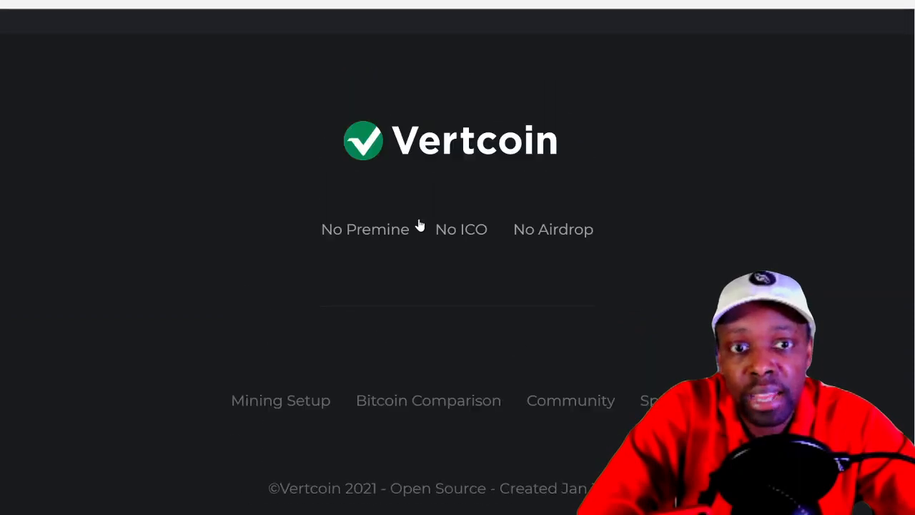
pyautogui.scroll(-3)
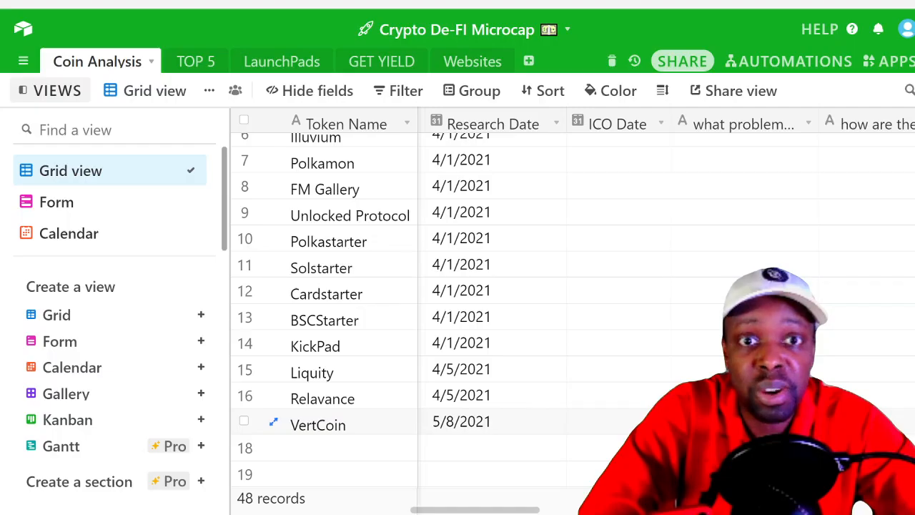
pyautogui.moveTo(509, 418)
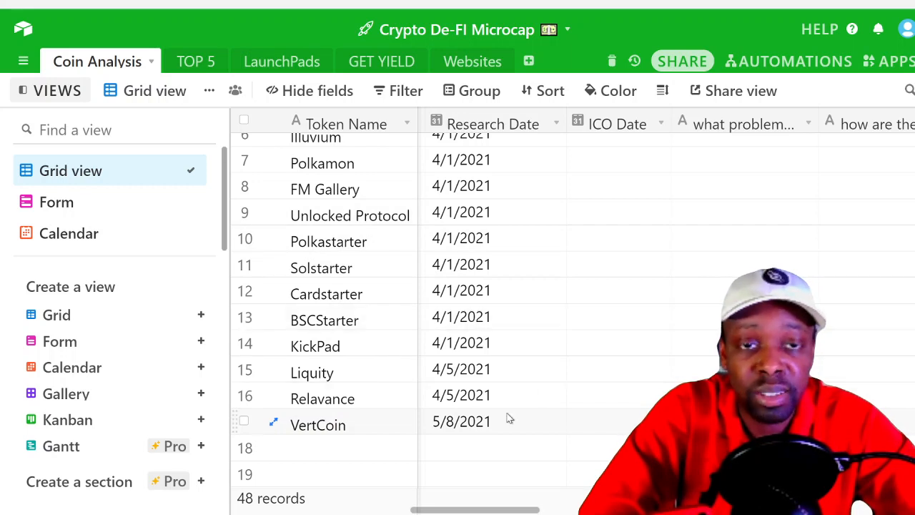
pyautogui.moveTo(471, 264)
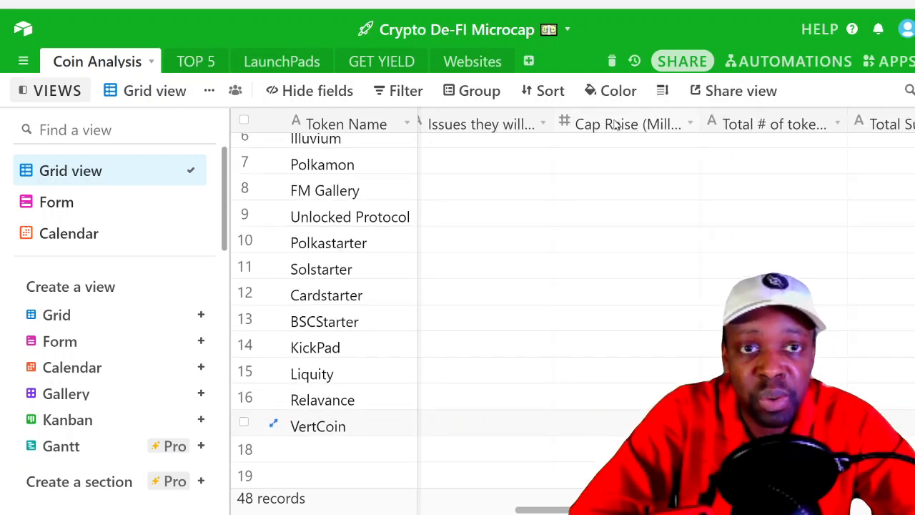
pyautogui.hscroll(3)
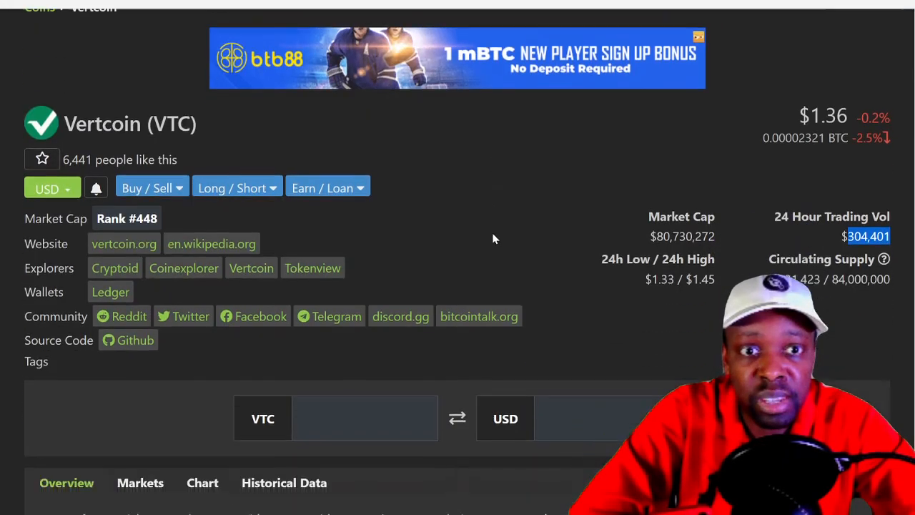
pyautogui.scroll(-3)
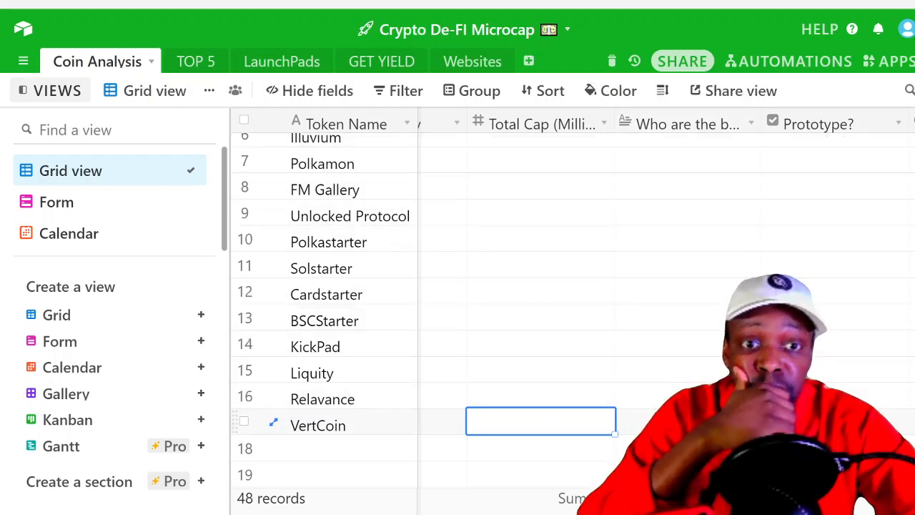
# - Begin VertCoin's Real world entry with the text 'All bloEk'
pyautogui.hscroll(3)
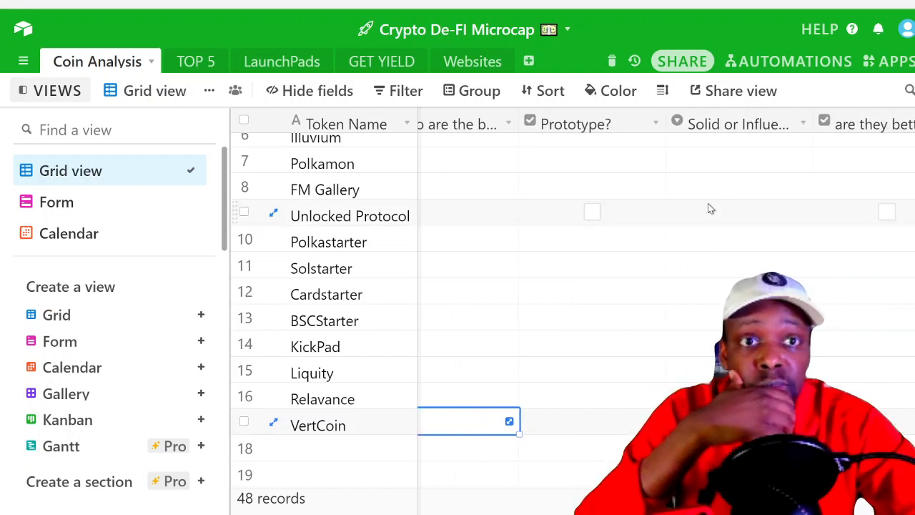
pyautogui.moveTo(738, 123)
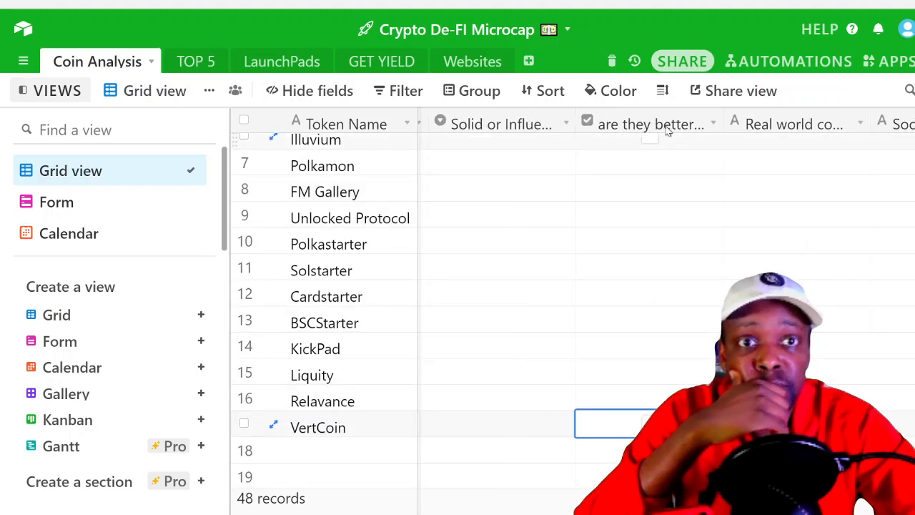
pyautogui.moveTo(650, 123)
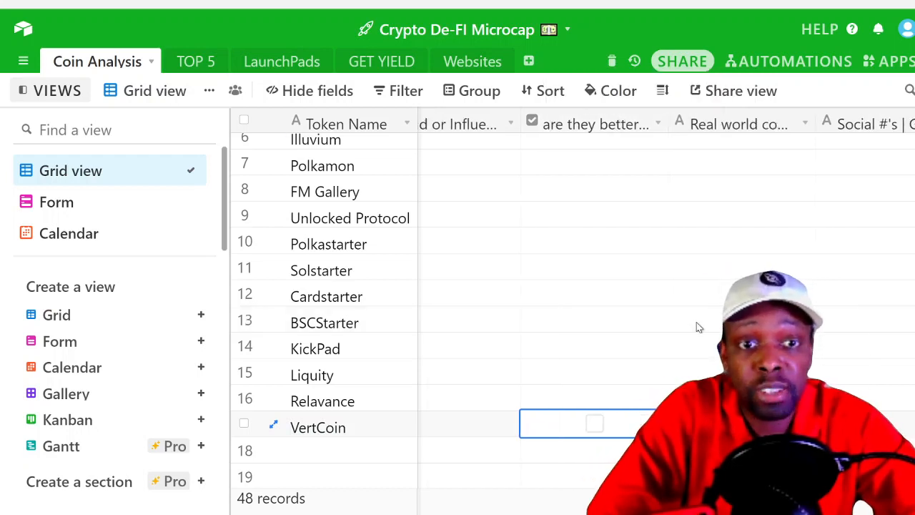
pyautogui.click(595, 400)
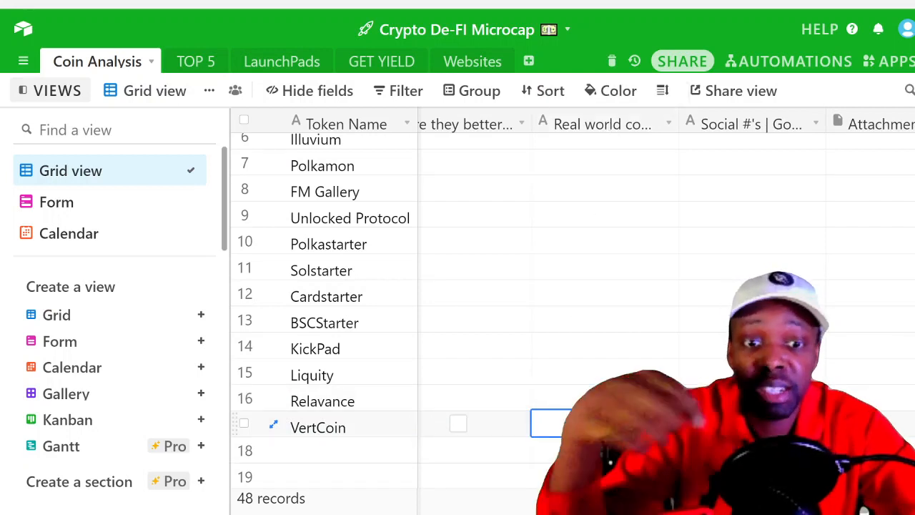
pyautogui.write('All bloEk')
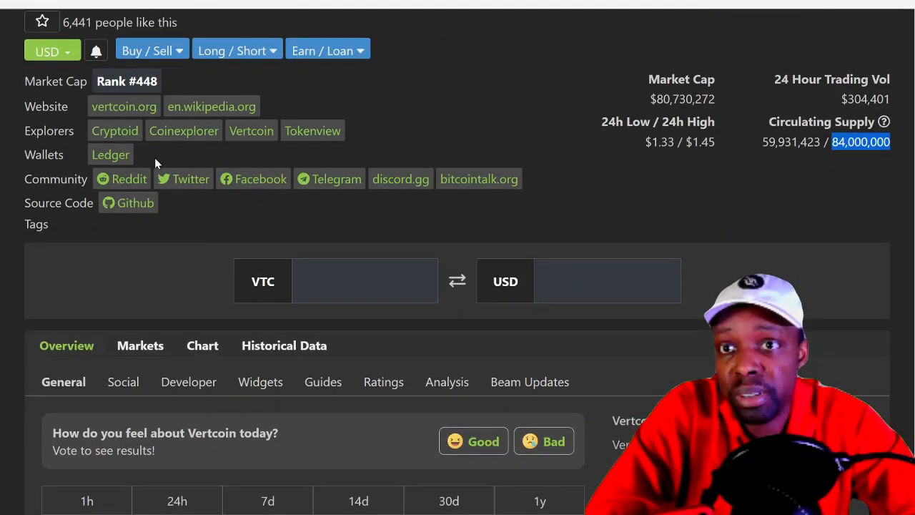
pyautogui.scroll(-3)
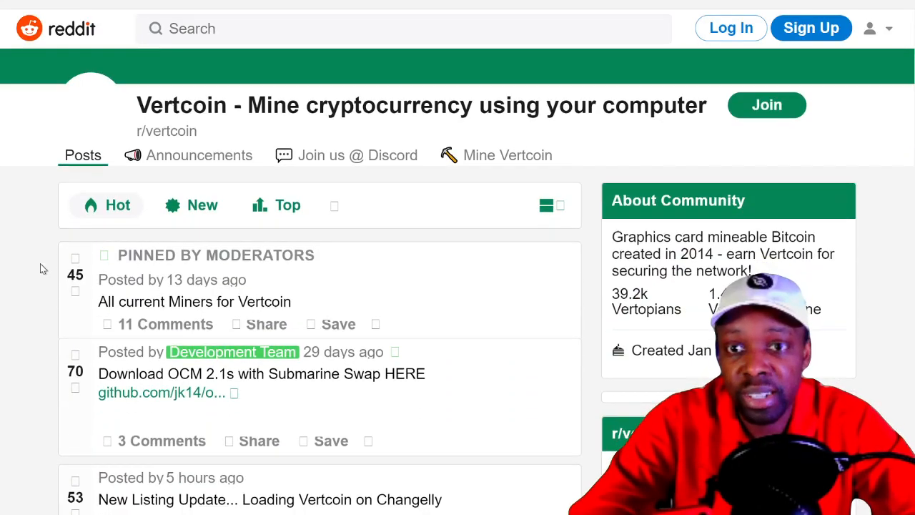
pyautogui.scroll(-3)
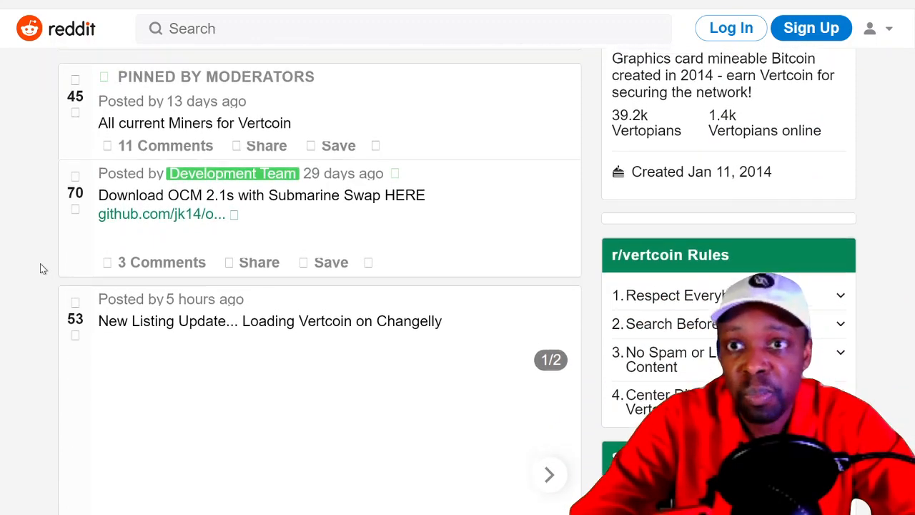
pyautogui.scroll(-3)
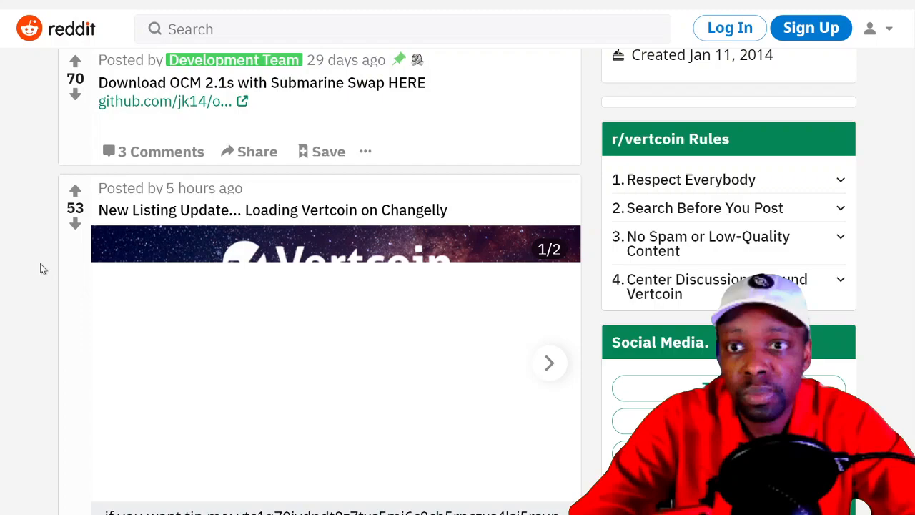
pyautogui.scroll(-3)
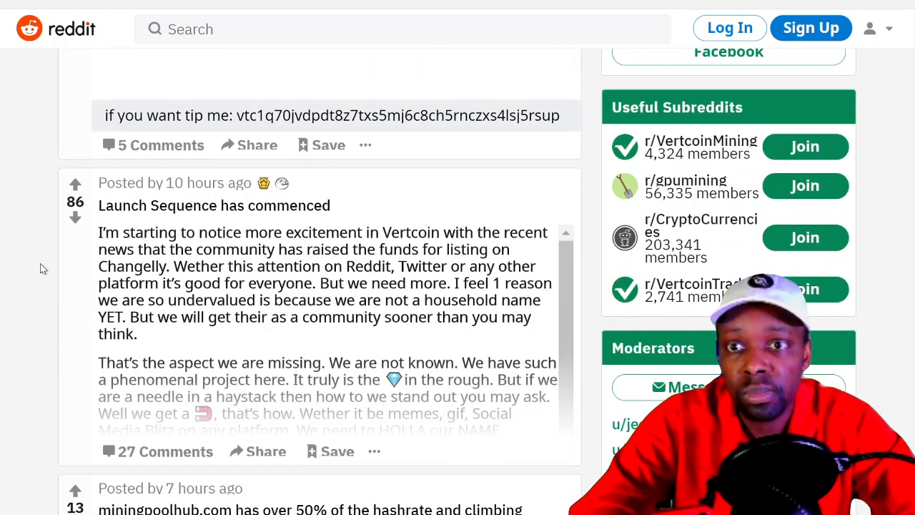
pyautogui.scroll(-3)
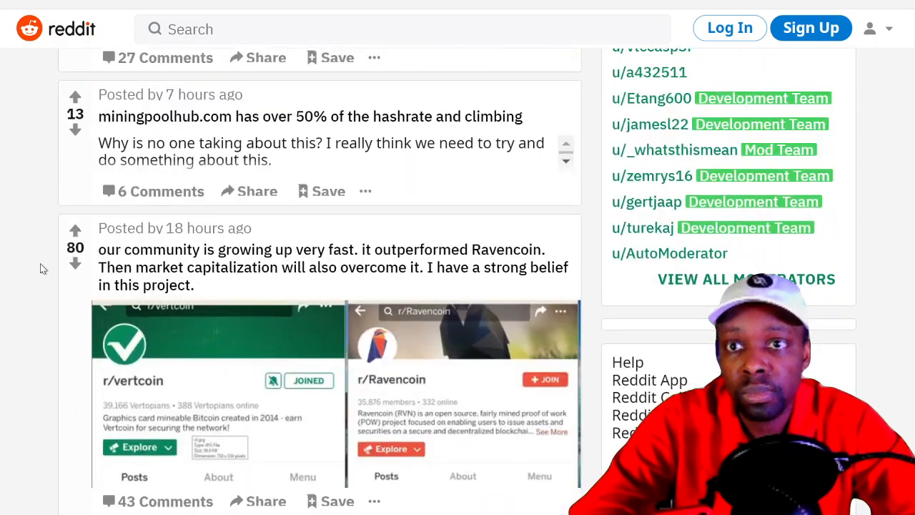
pyautogui.scroll(-3)
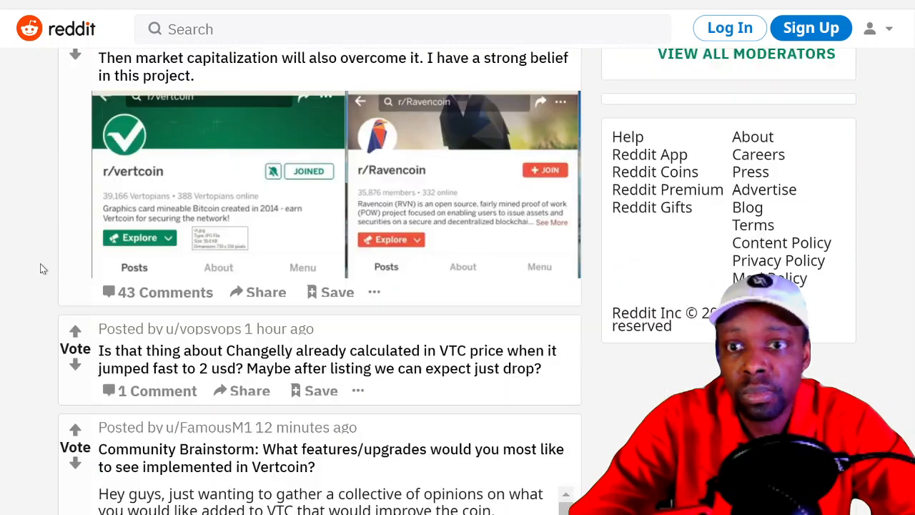
pyautogui.scroll(-3)
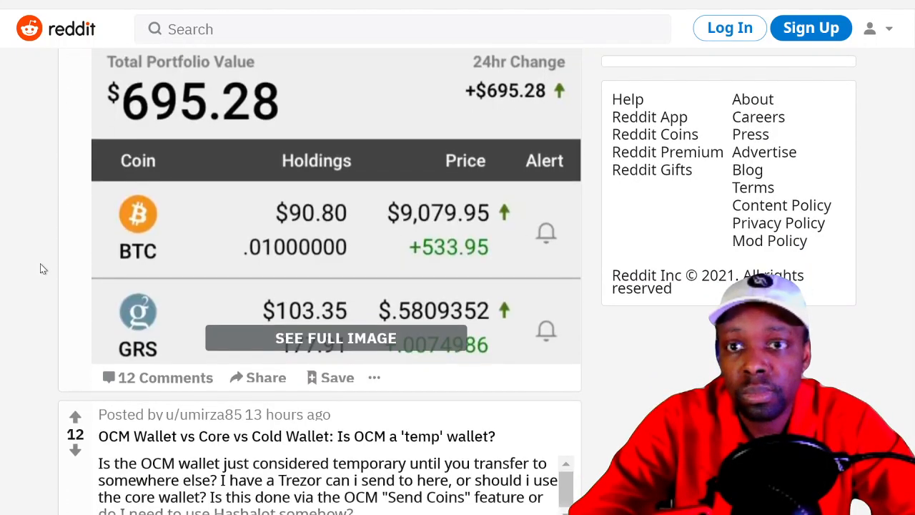
pyautogui.scroll(-3)
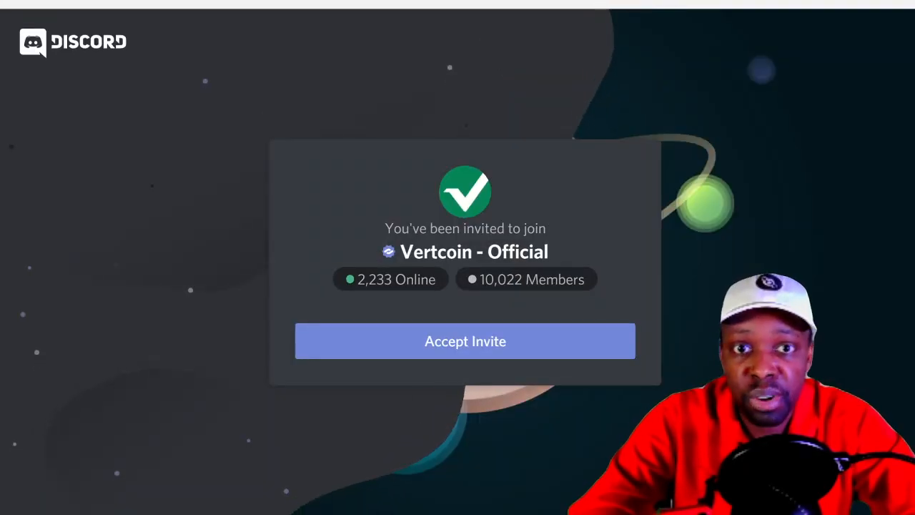
pyautogui.moveTo(465, 340)
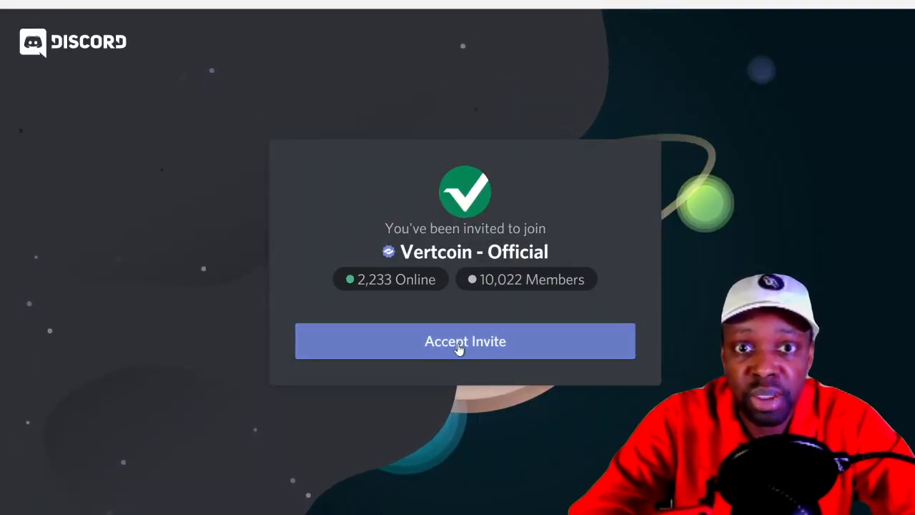
# - Accept the invite to join the Vertcoin - Official Discord server
pyautogui.click(465, 340)
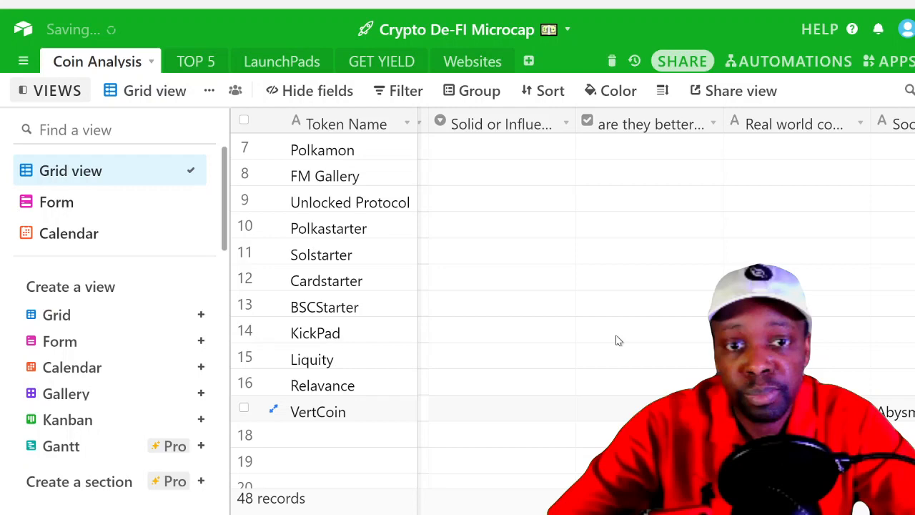
pyautogui.hscroll(3)
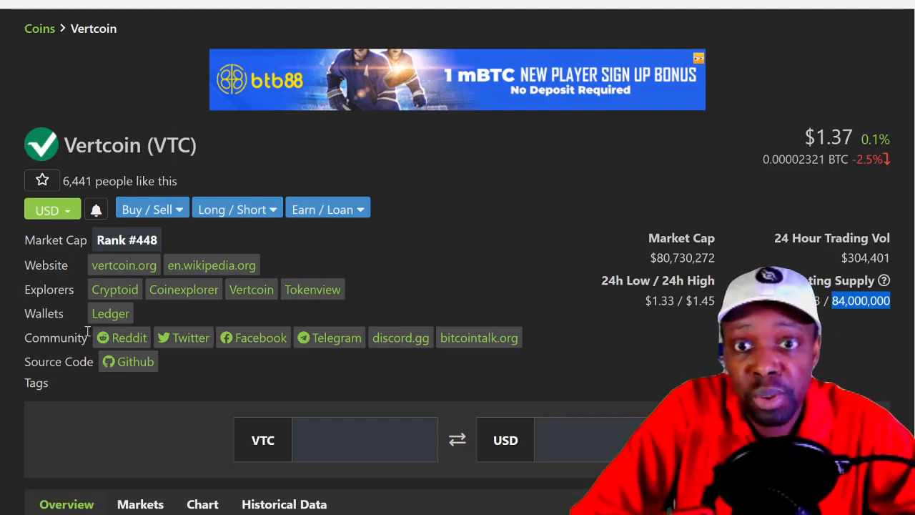
pyautogui.scroll(-3)
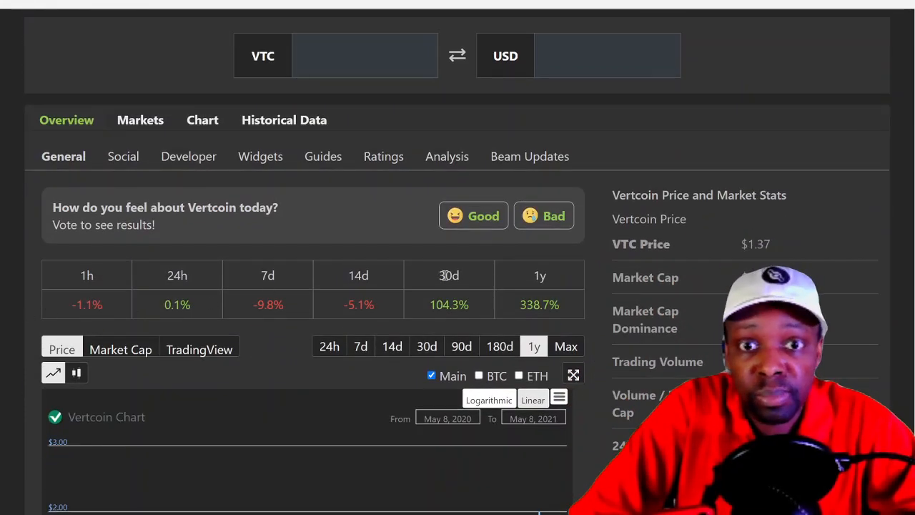
pyautogui.doubleClick(449, 304)
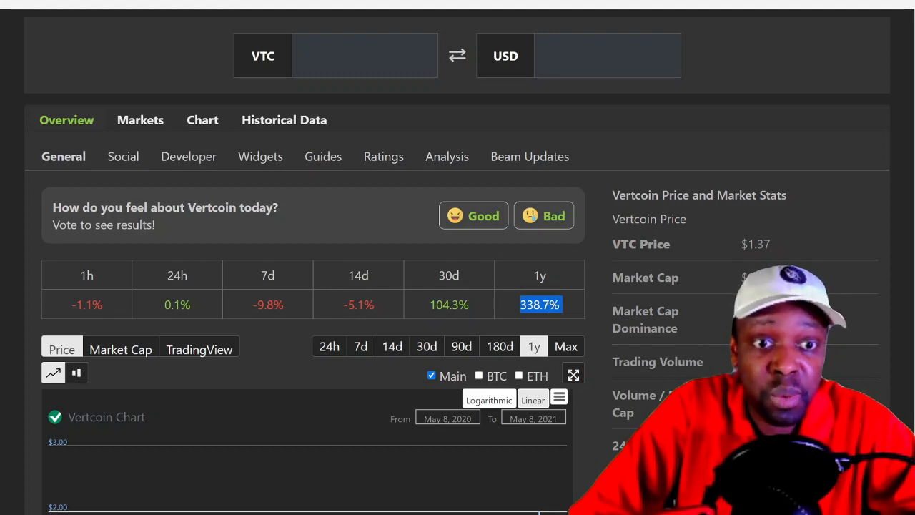
pyautogui.scroll(-3)
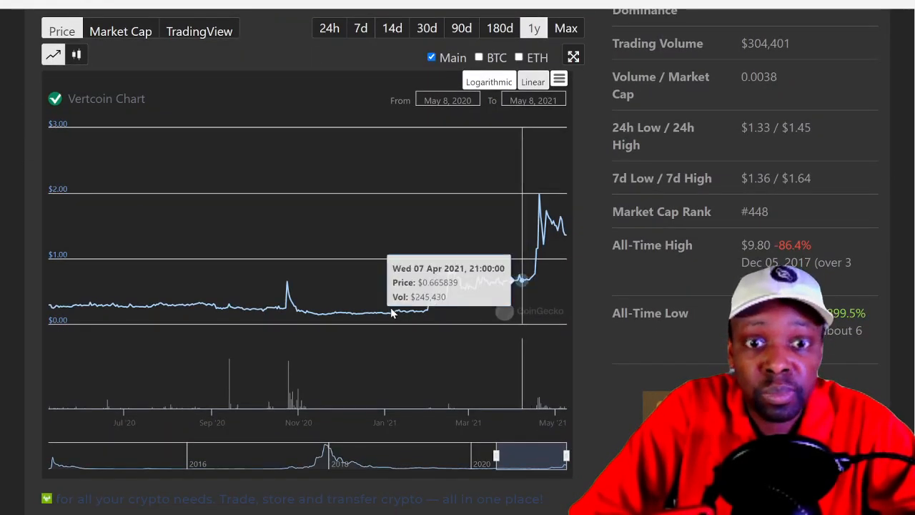
pyautogui.scroll(-3)
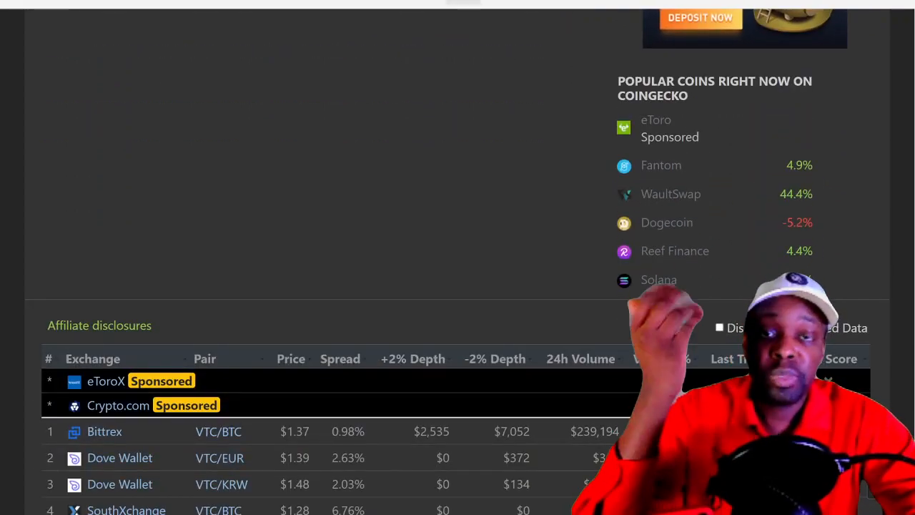
pyautogui.scroll(3)
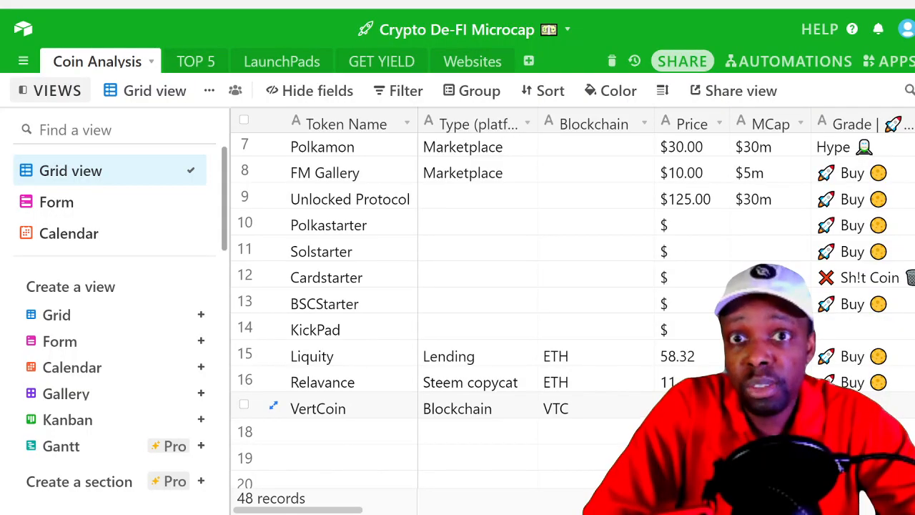
pyautogui.moveTo(143, 202)
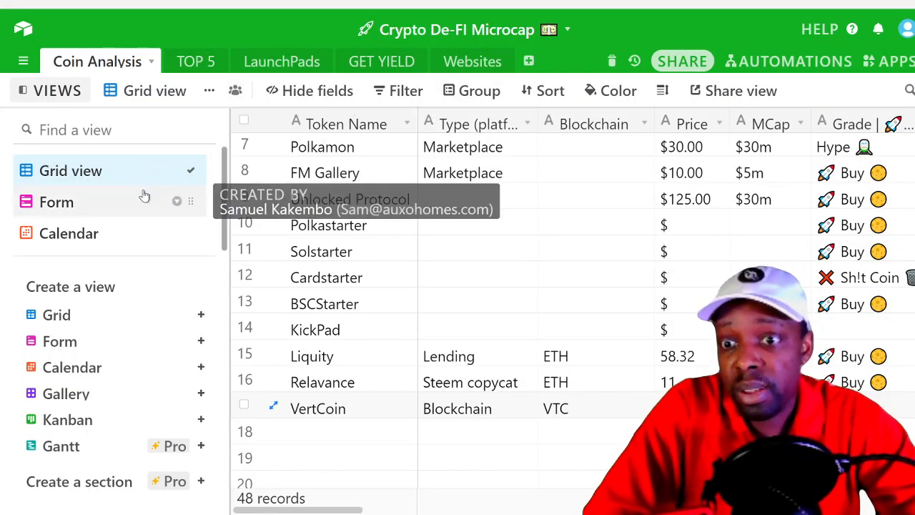
pyautogui.moveTo(111, 300)
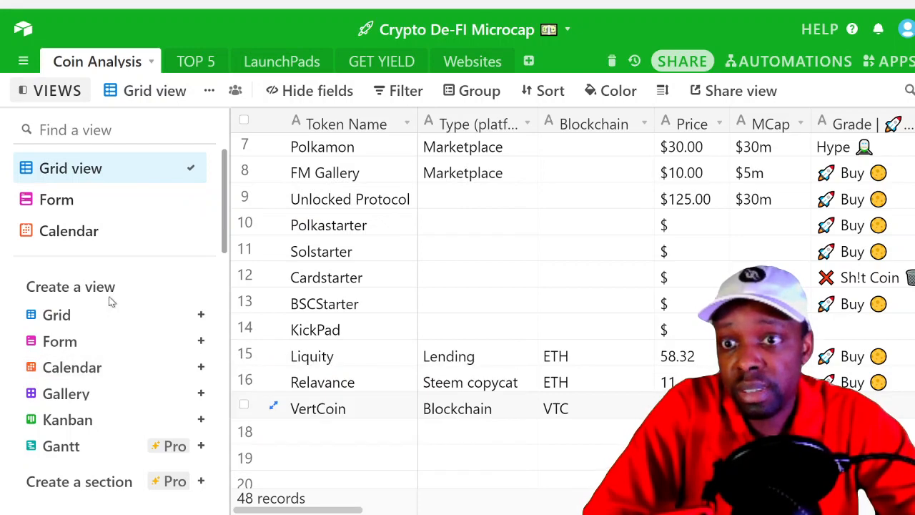
# - Delete the duplicate Form 2 view and switch back to the original Form view
pyautogui.click(60, 340)
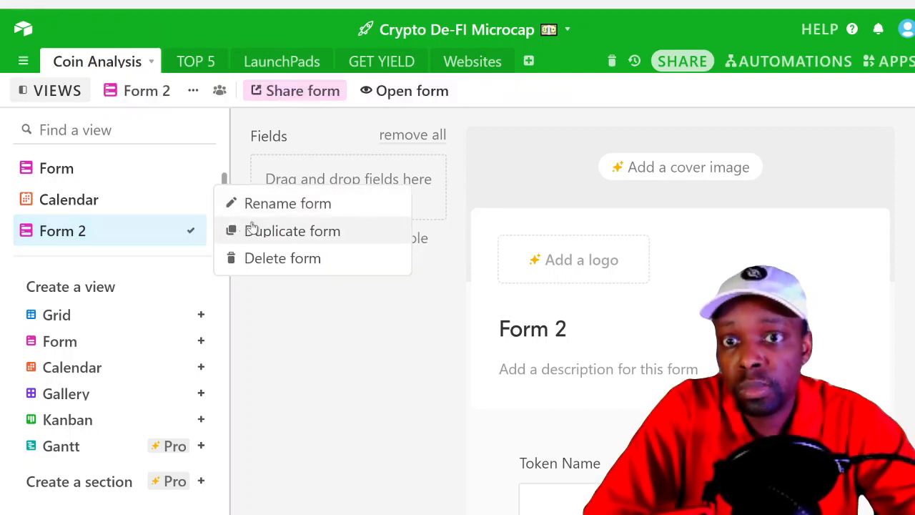
pyautogui.click(283, 257)
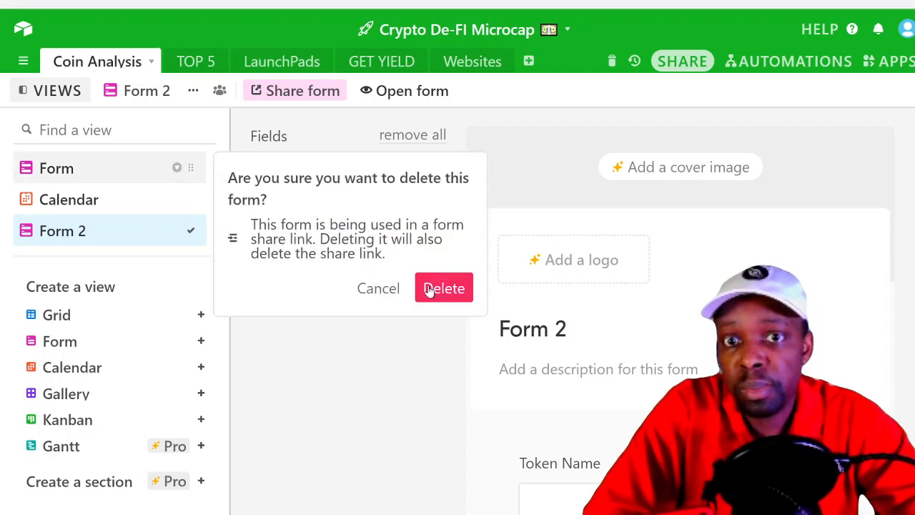
pyautogui.click(443, 288)
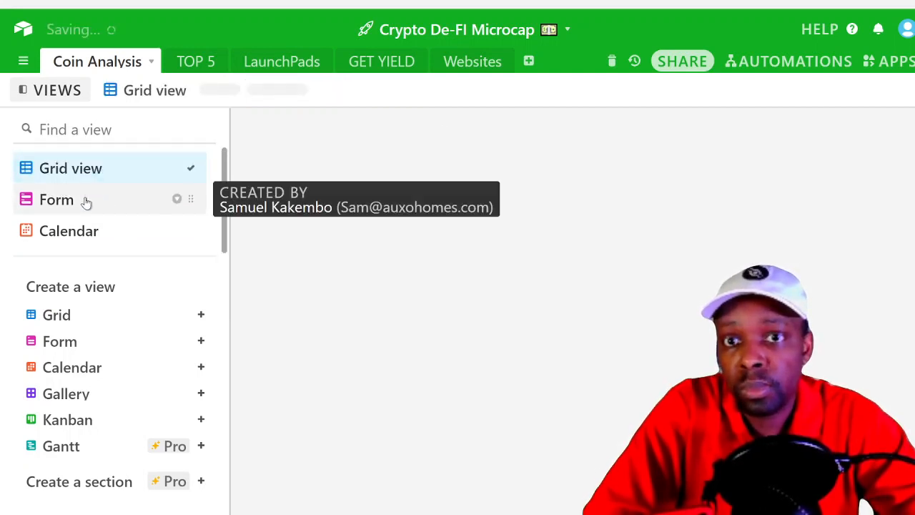
pyautogui.click(57, 200)
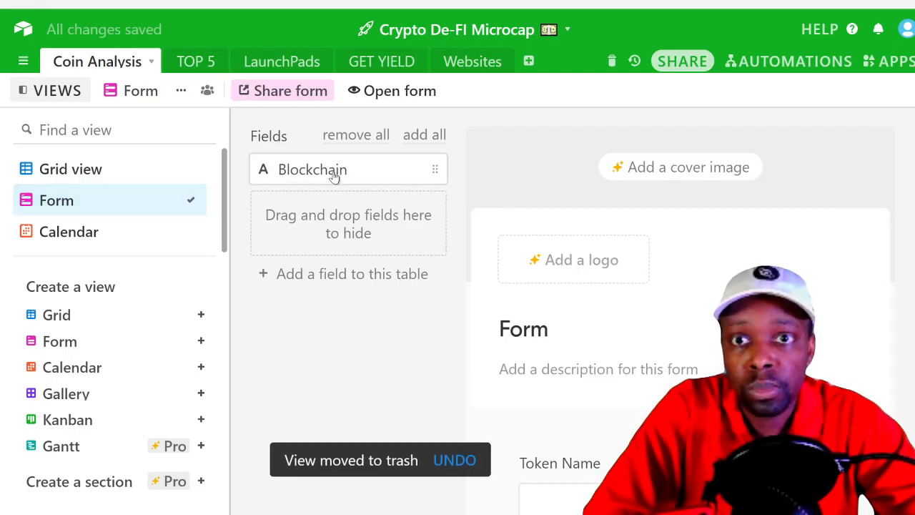
pyautogui.click(400, 92)
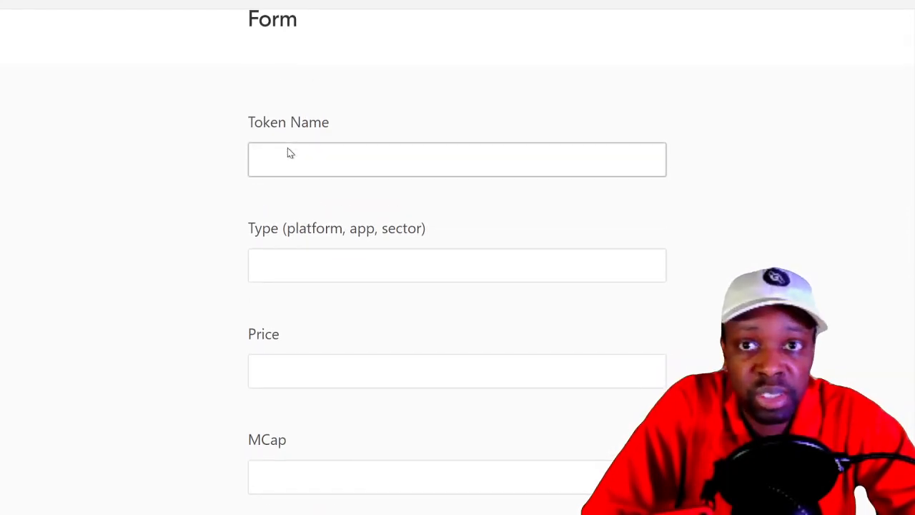
# - Scroll the opened form from Token Name past Attachments and Notes to the Submit button
pyautogui.scroll(-3)
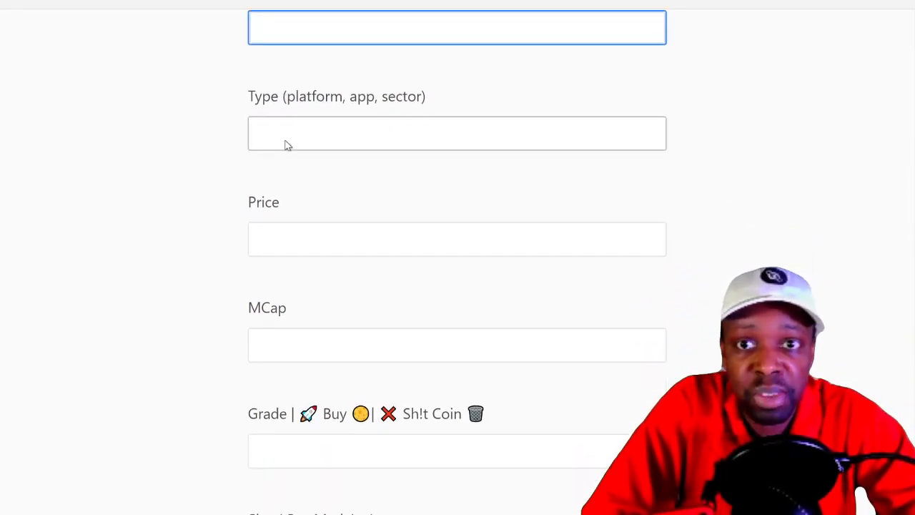
pyautogui.scroll(-3)
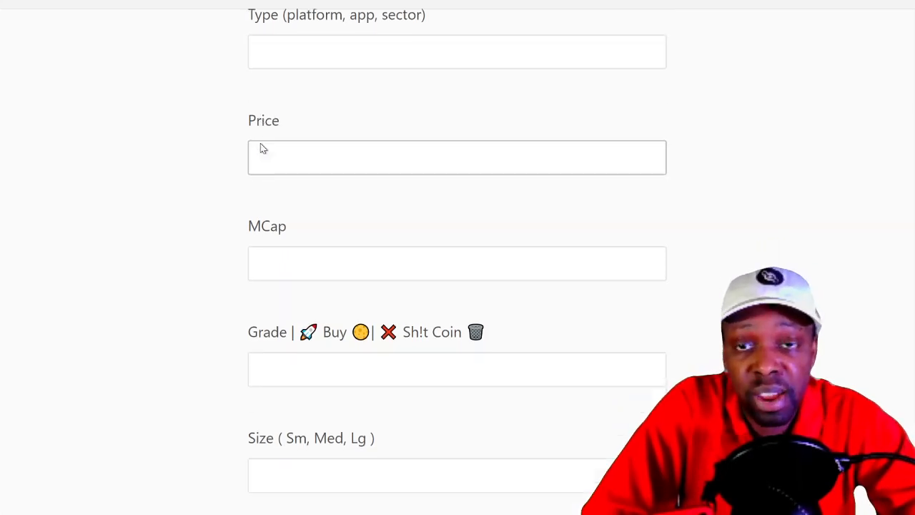
pyautogui.scroll(-3)
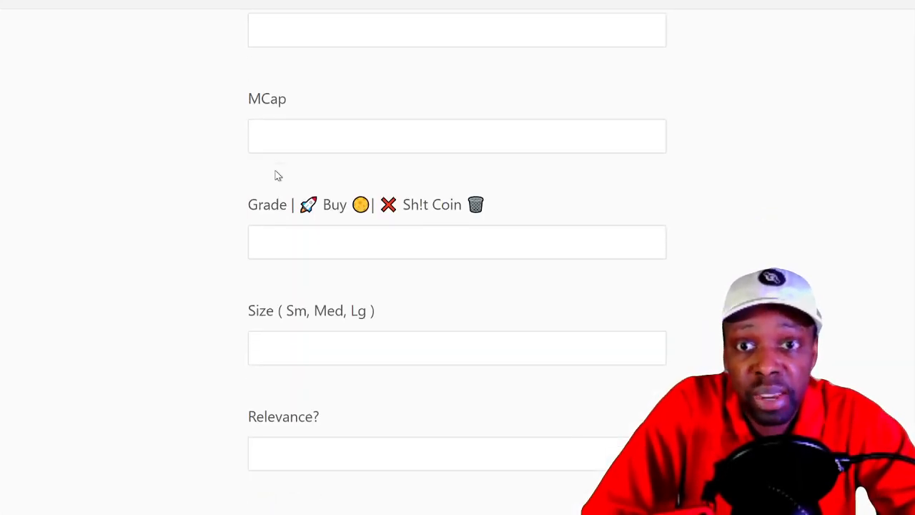
pyautogui.scroll(-3)
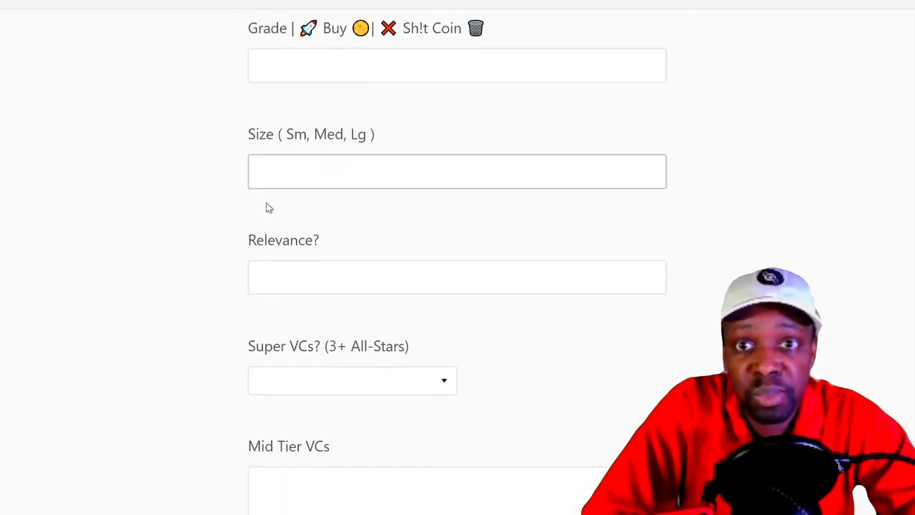
pyautogui.scroll(-3)
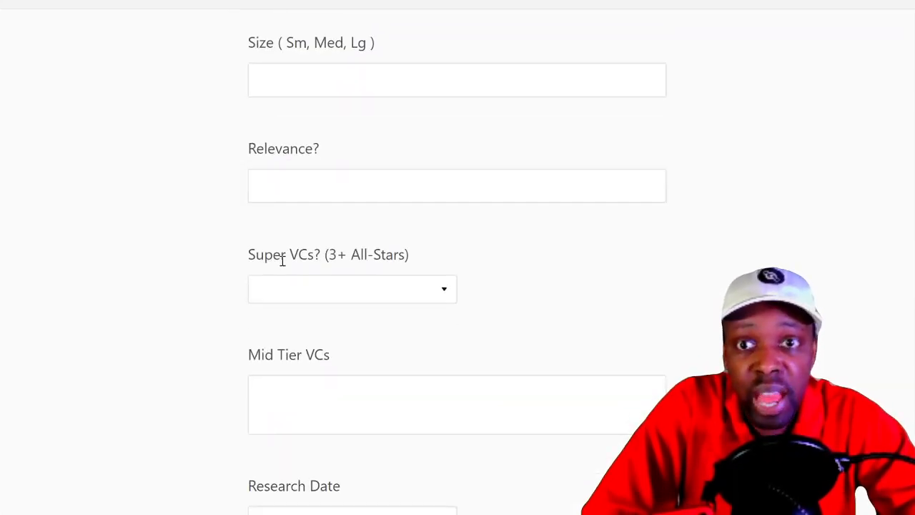
pyautogui.scroll(-3)
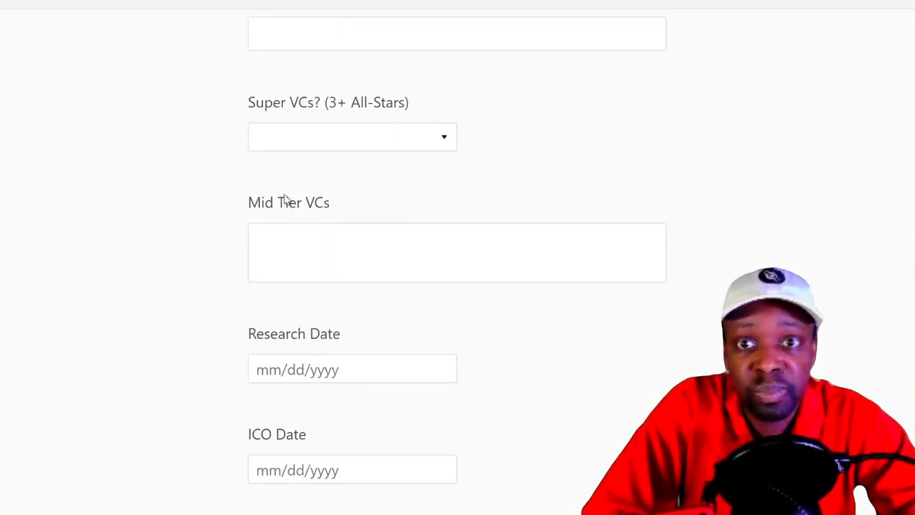
pyautogui.scroll(-3)
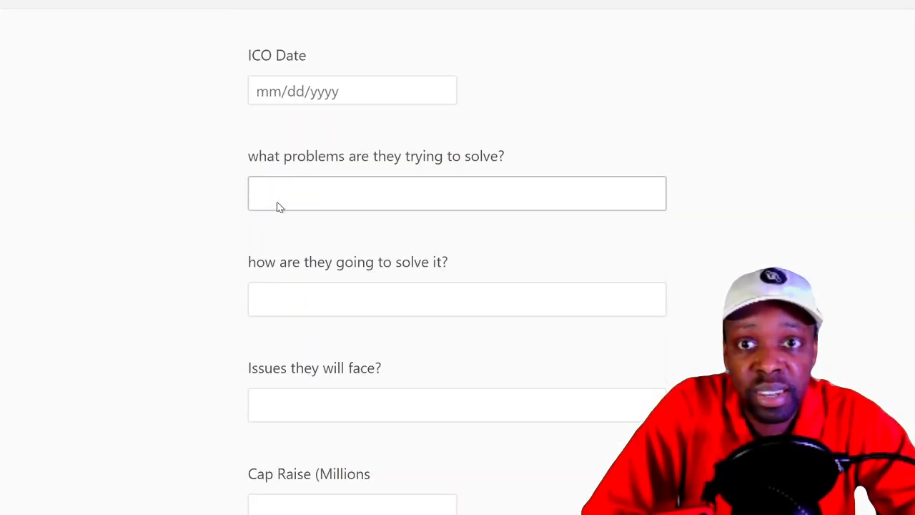
pyautogui.scroll(-3)
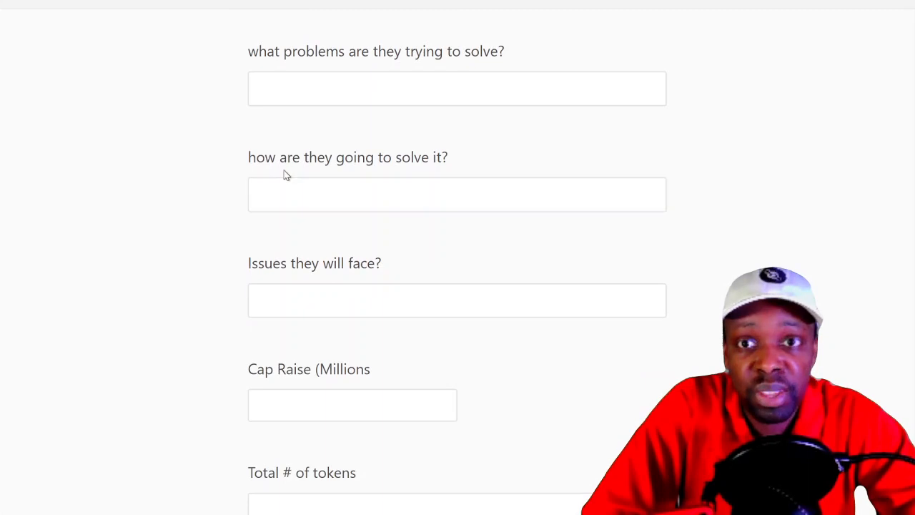
pyautogui.scroll(-3)
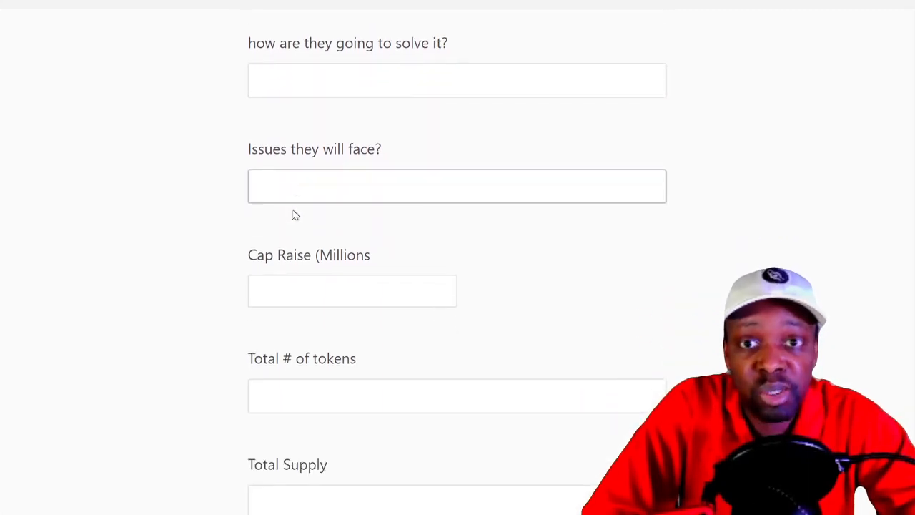
pyautogui.scroll(-3)
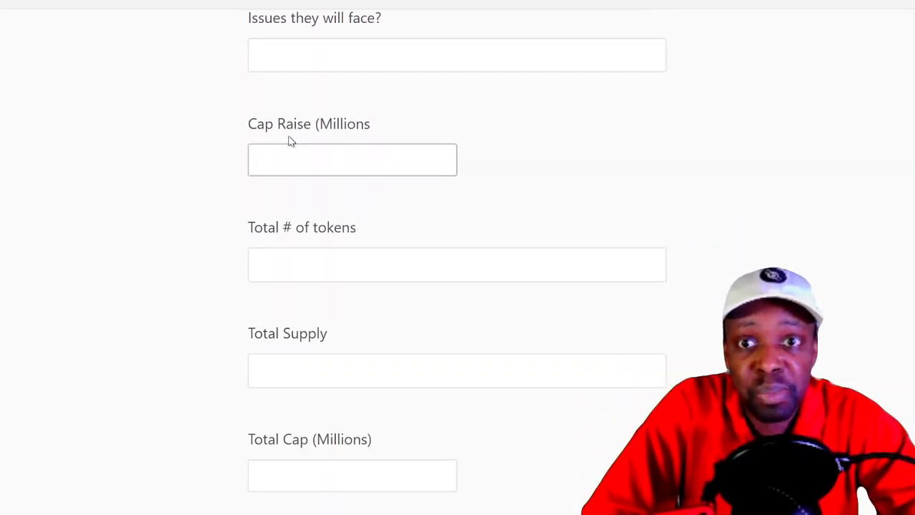
pyautogui.scroll(-3)
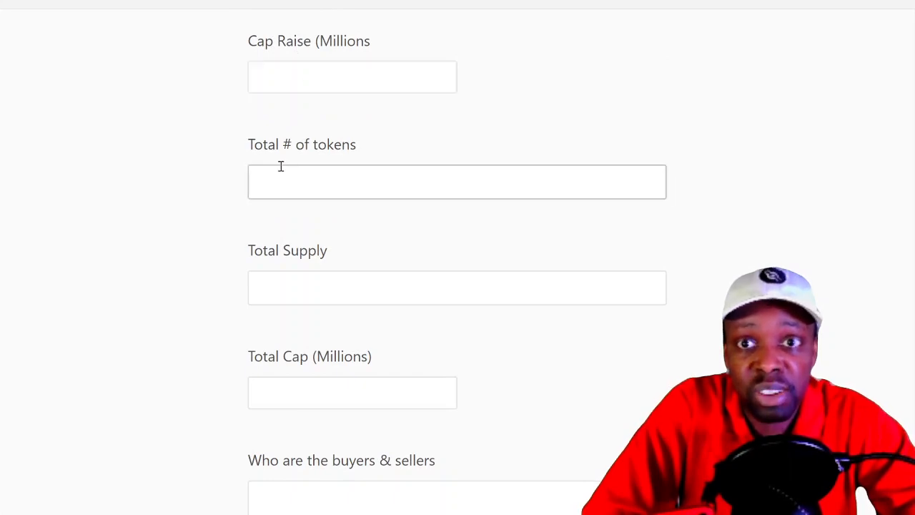
pyautogui.scroll(-3)
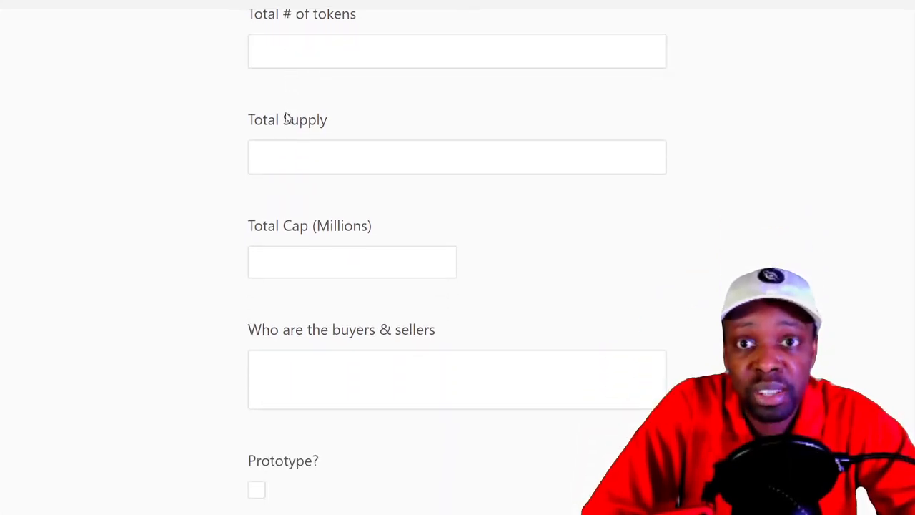
pyautogui.scroll(-3)
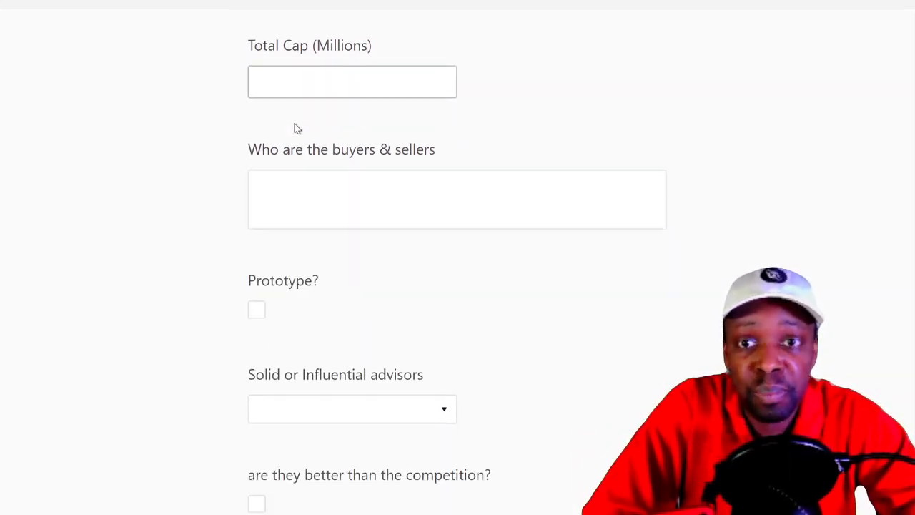
pyautogui.scroll(-3)
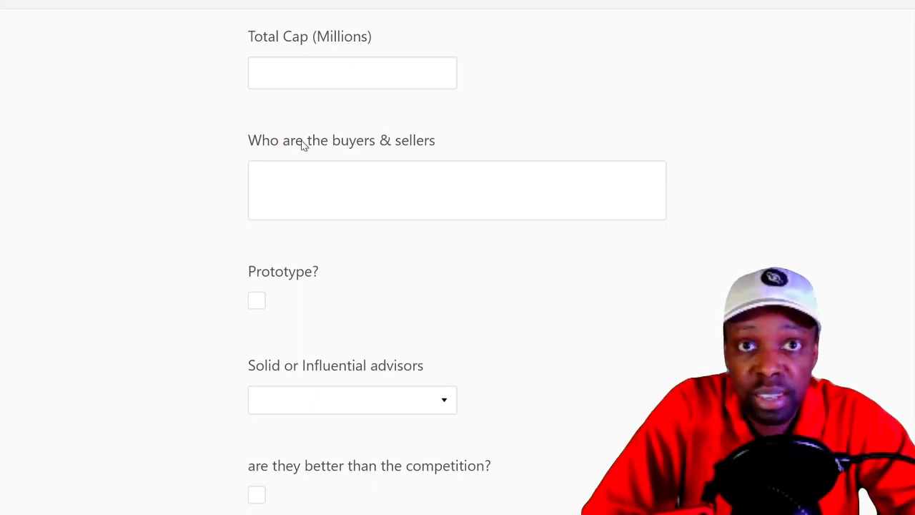
pyautogui.scroll(-3)
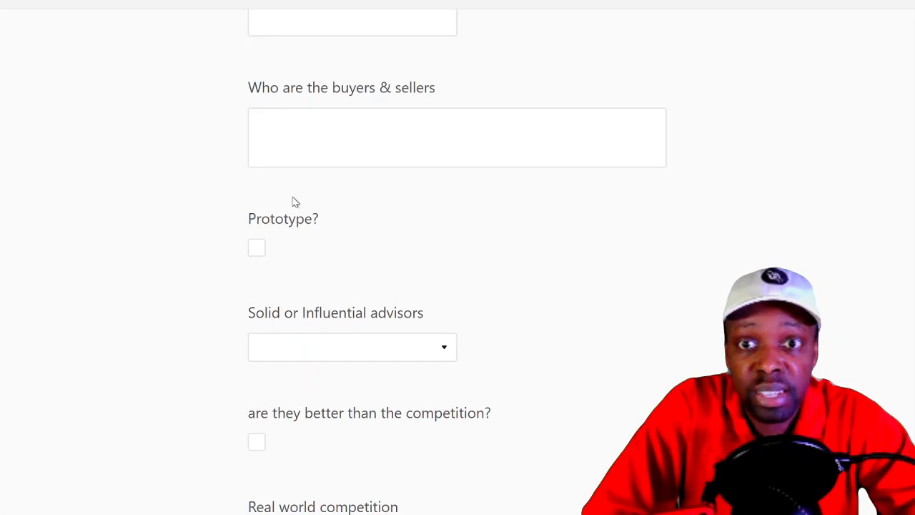
pyautogui.scroll(-3)
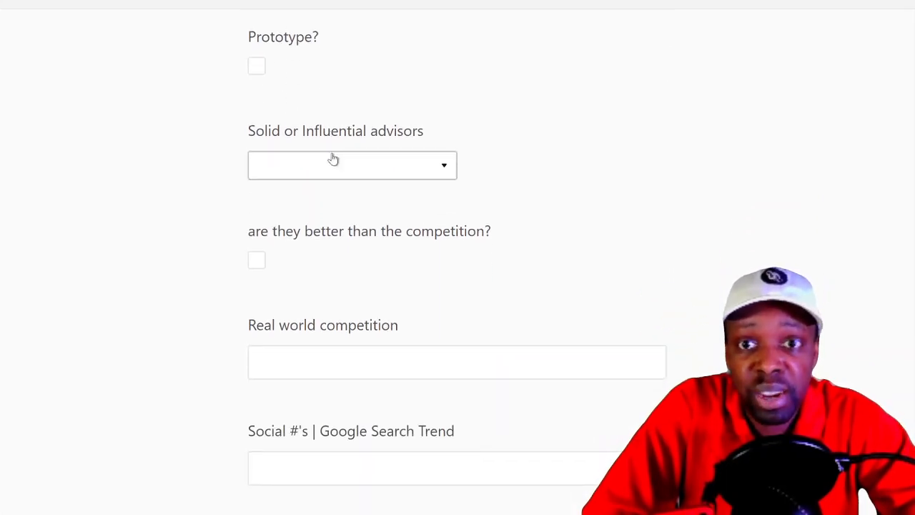
pyautogui.scroll(-3)
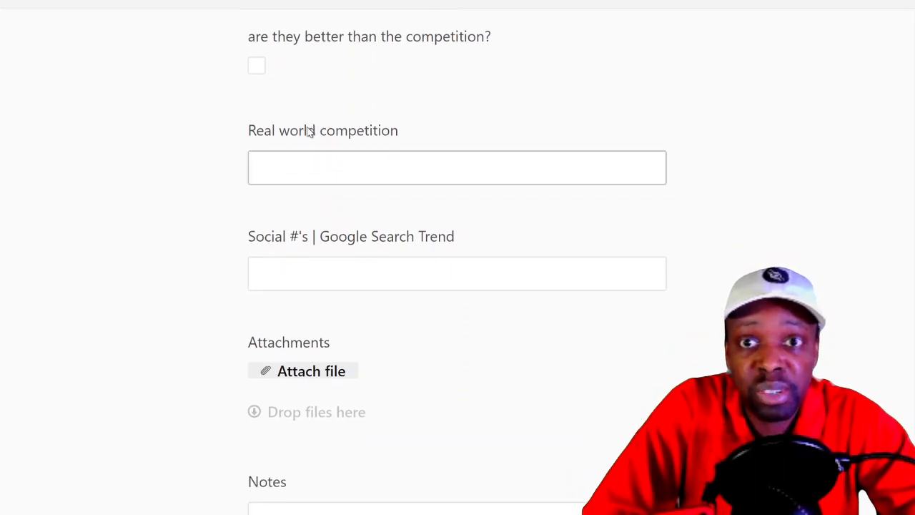
pyautogui.scroll(-3)
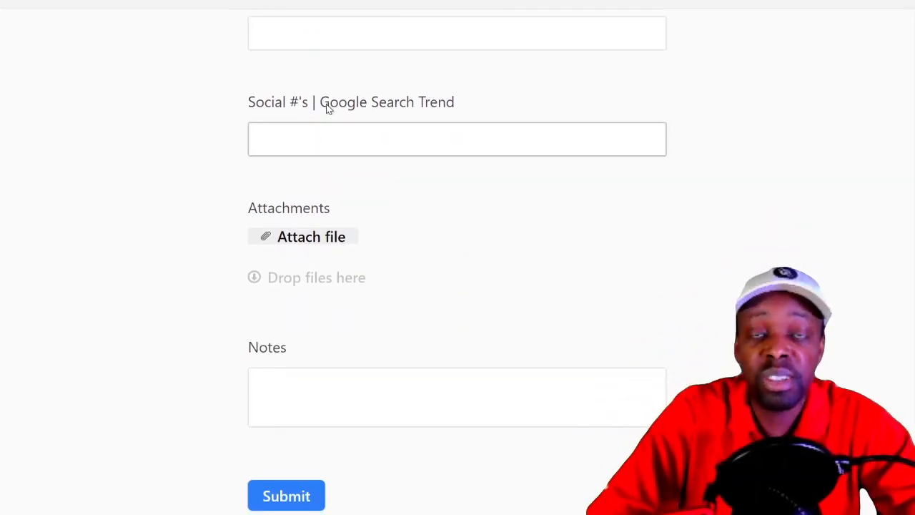